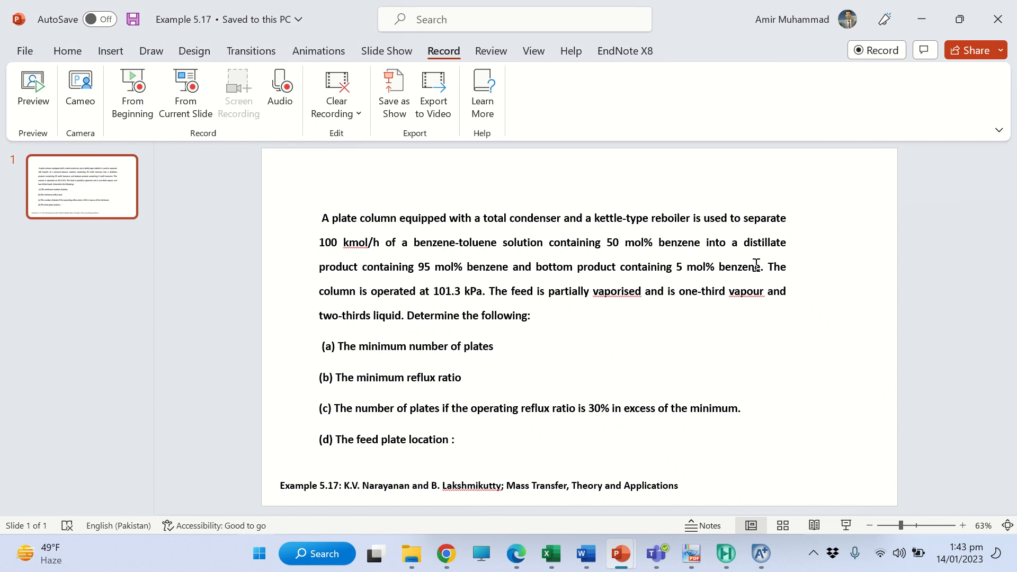
mouse_move(818, 352)
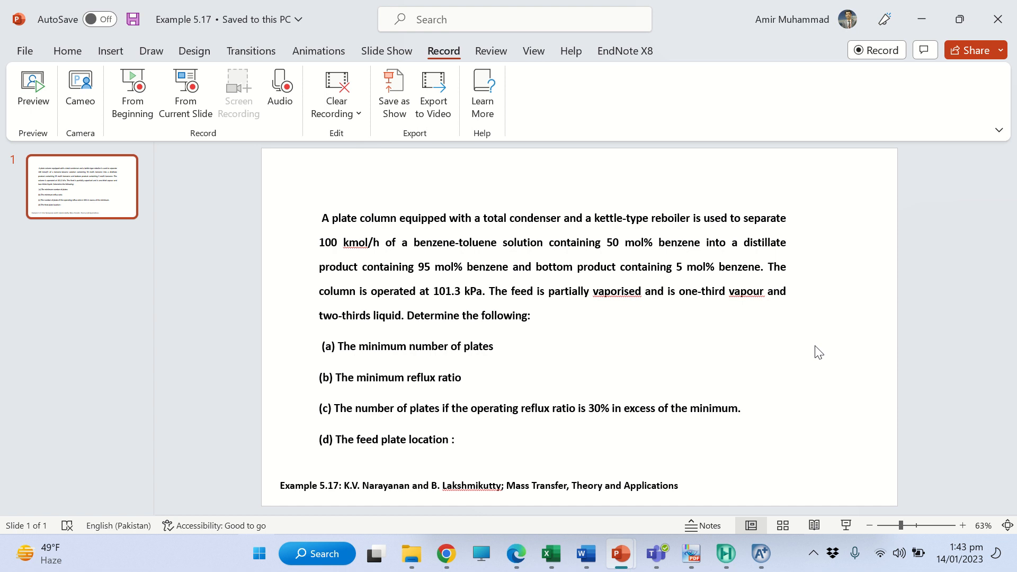
mouse_move(447, 500)
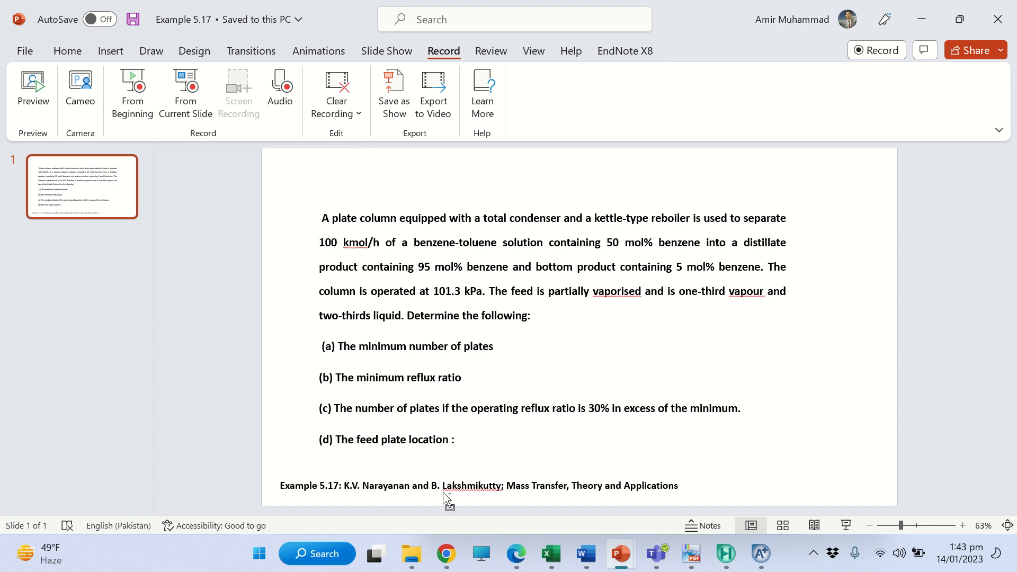
mouse_move(569, 464)
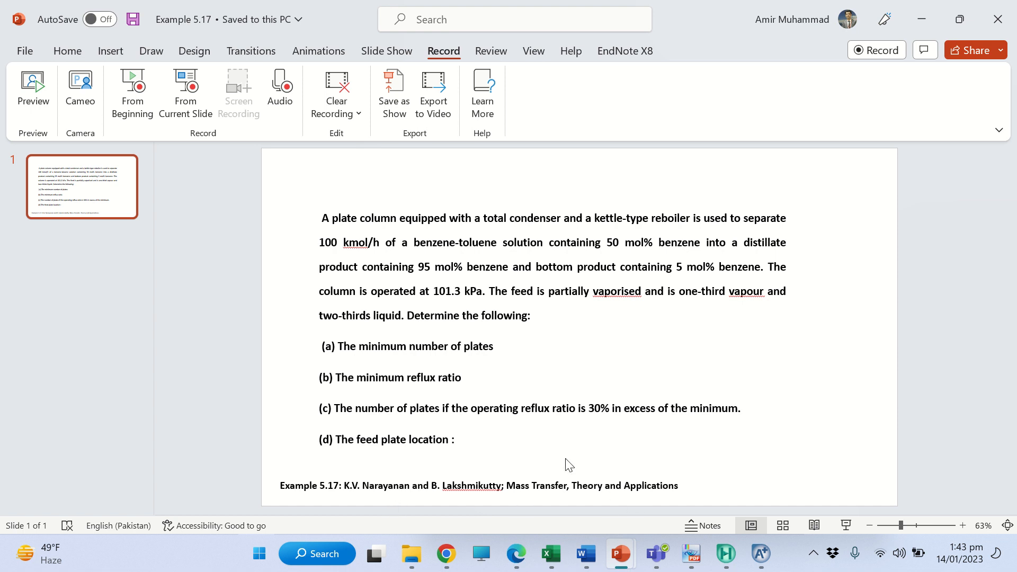
mouse_move(537, 298)
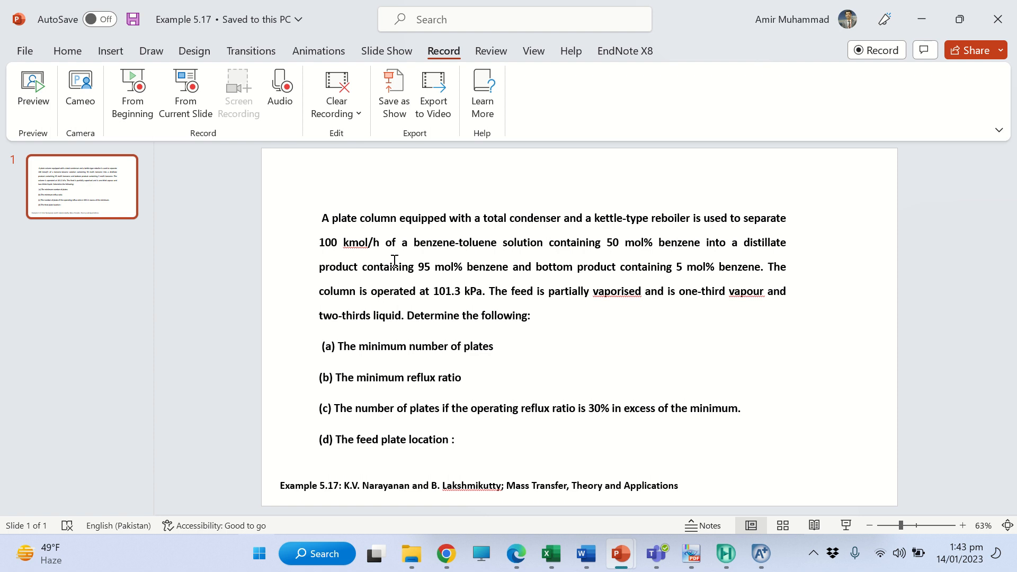
mouse_move(563, 252)
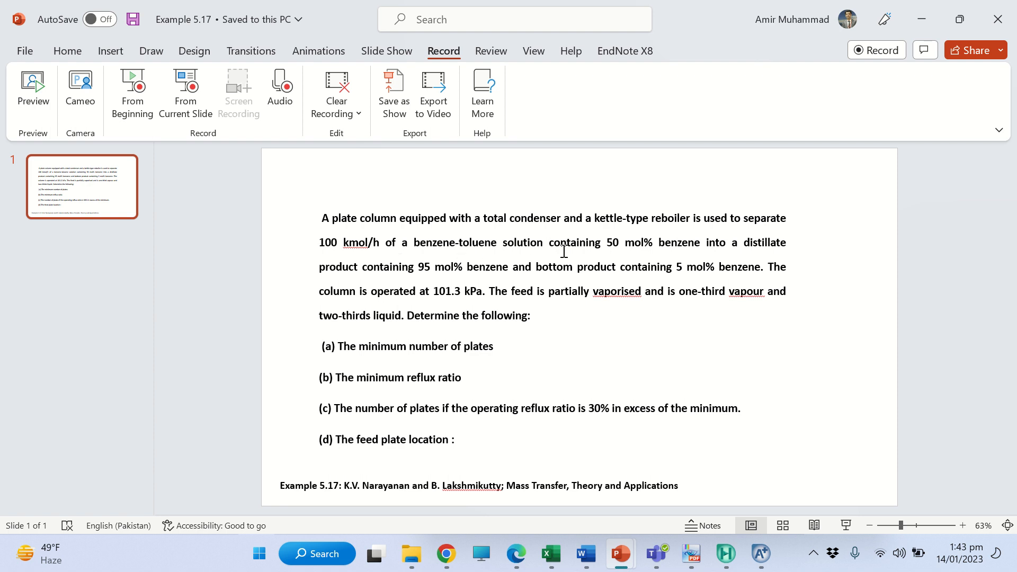
mouse_move(679, 250)
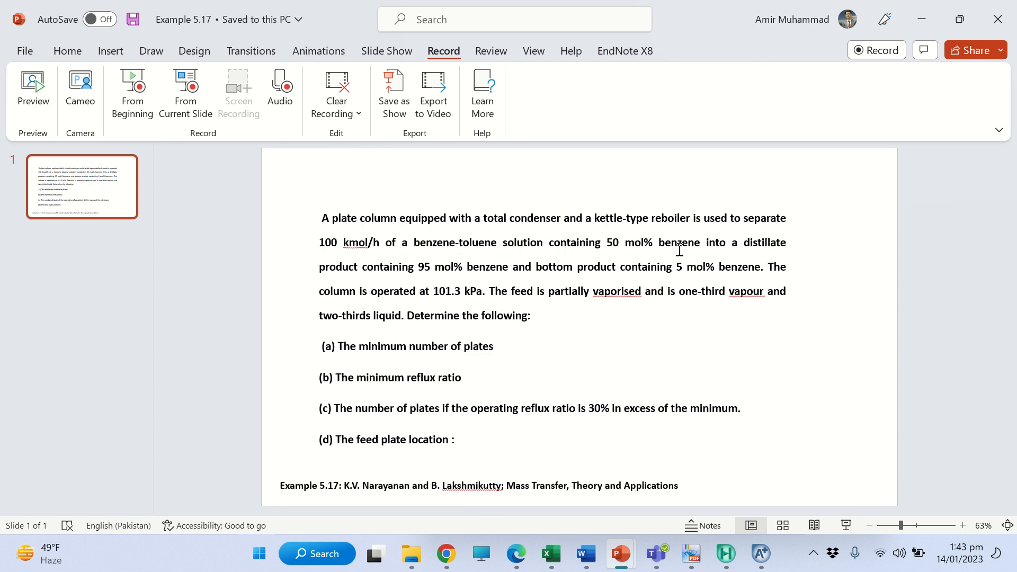
mouse_move(714, 252)
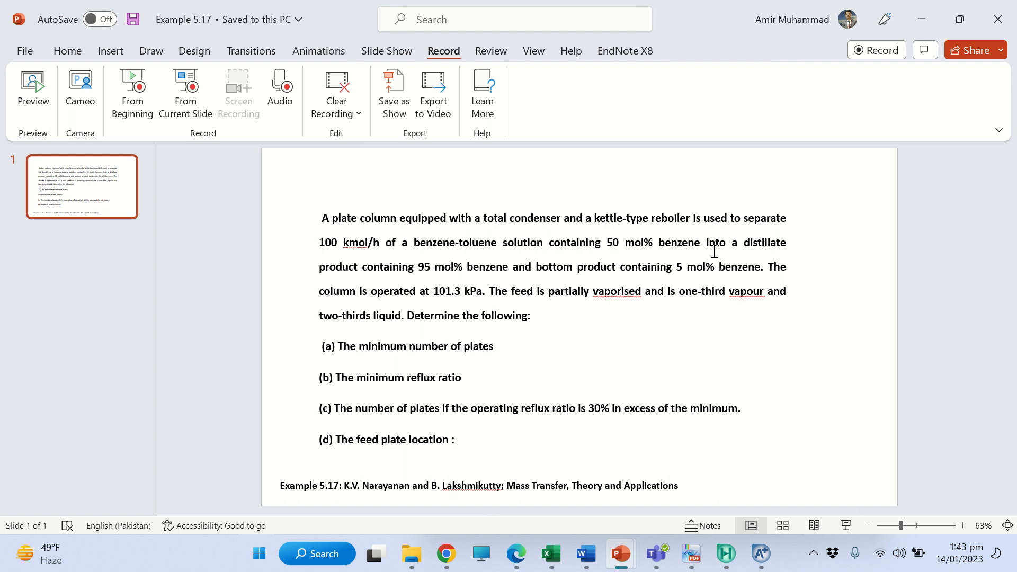
mouse_move(463, 272)
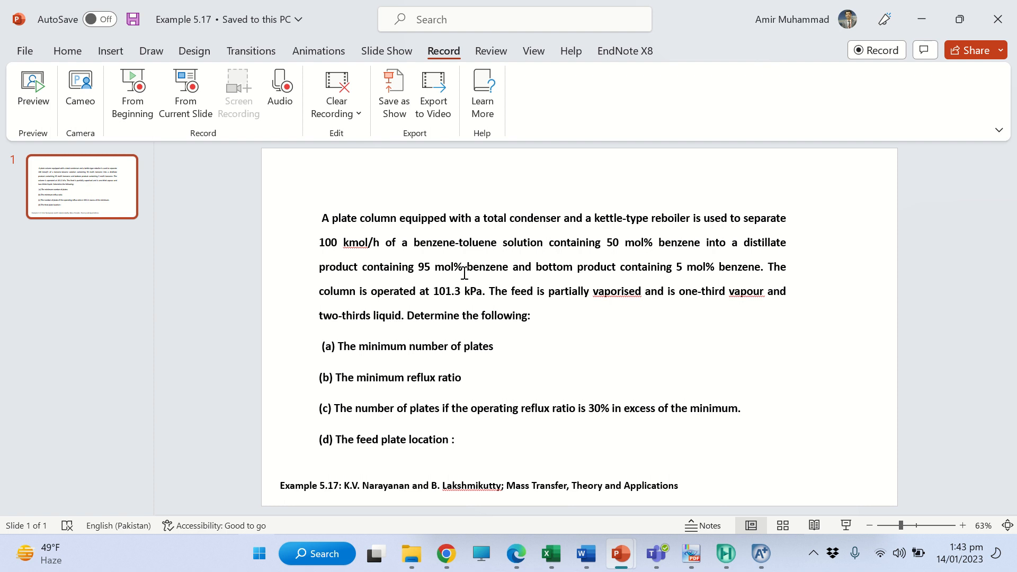
mouse_move(710, 279)
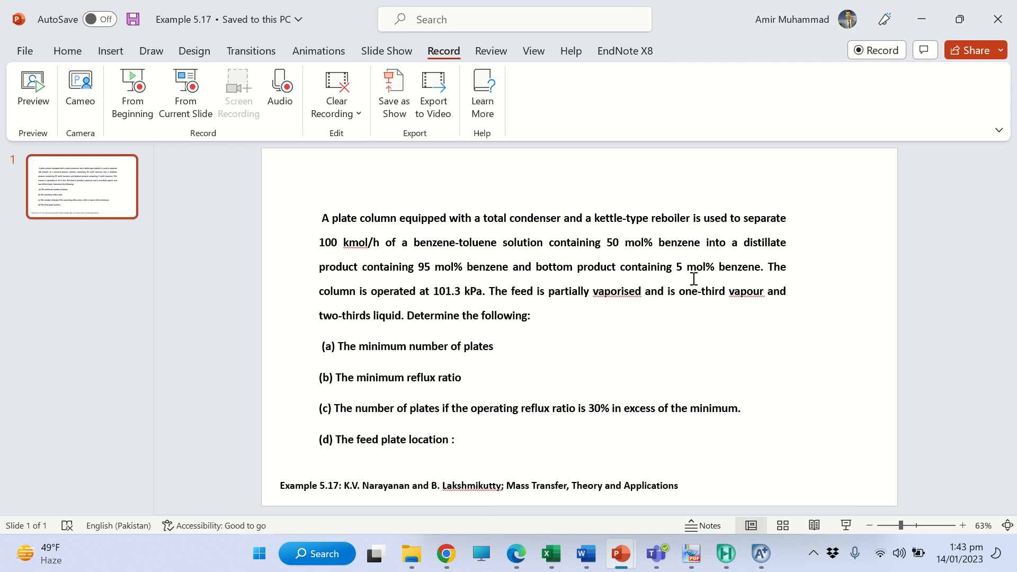
mouse_move(470, 301)
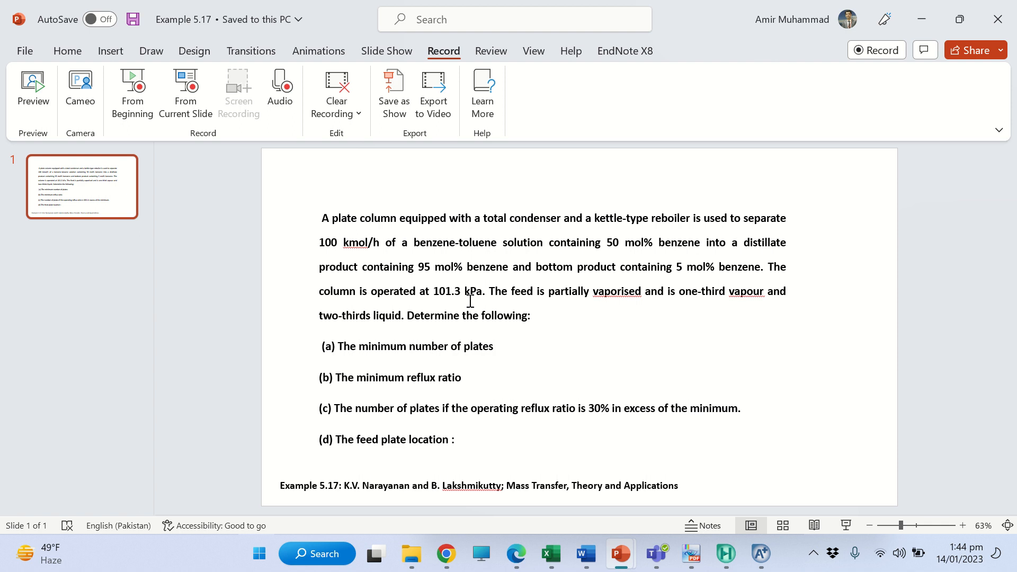
mouse_move(597, 298)
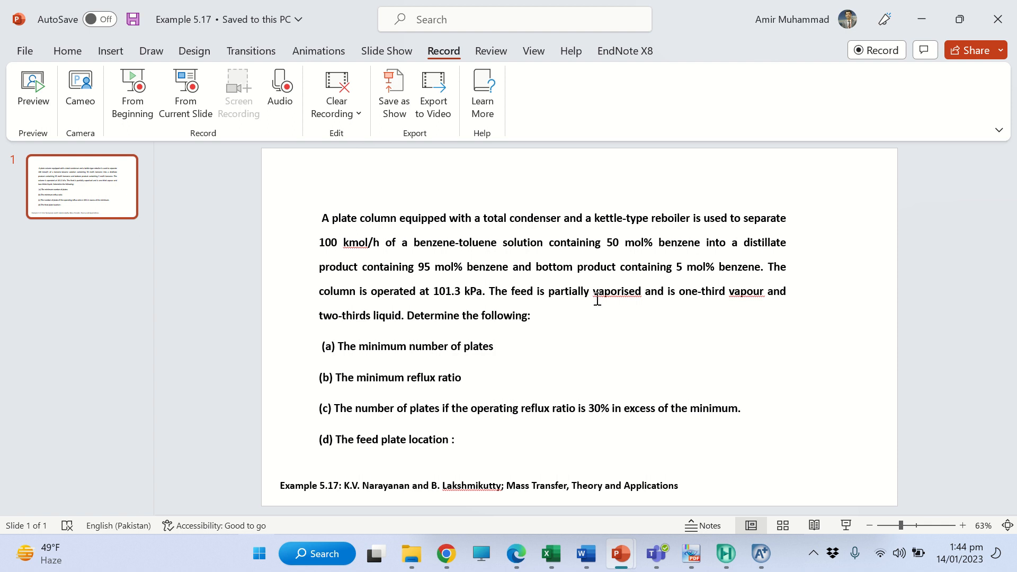
mouse_move(731, 303)
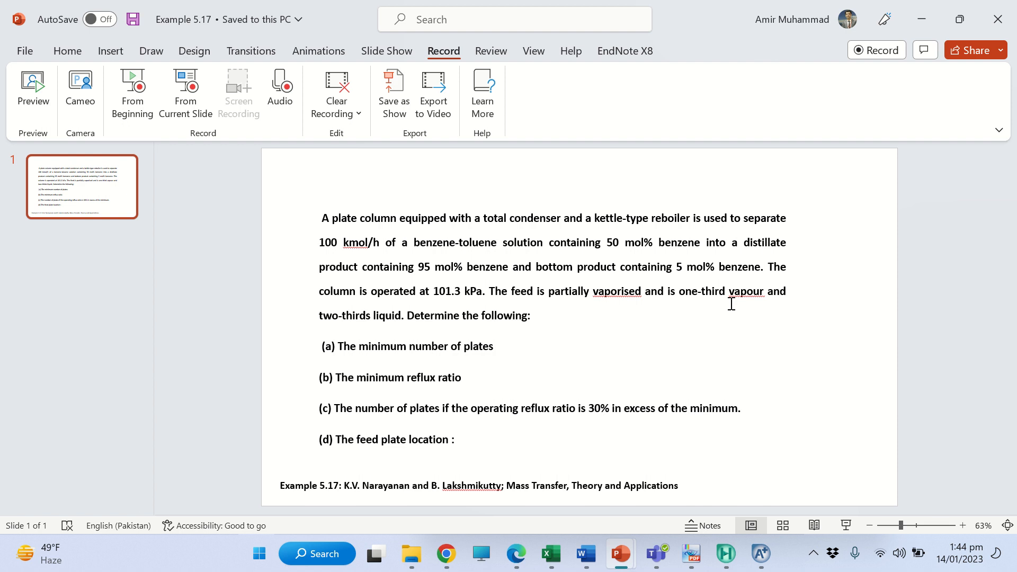
mouse_move(420, 350)
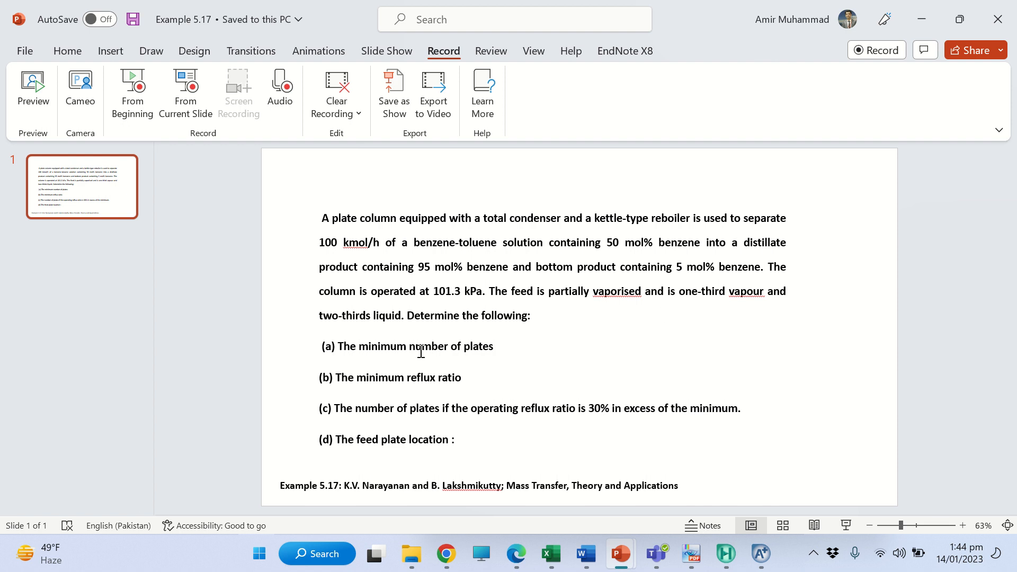
mouse_move(406, 415)
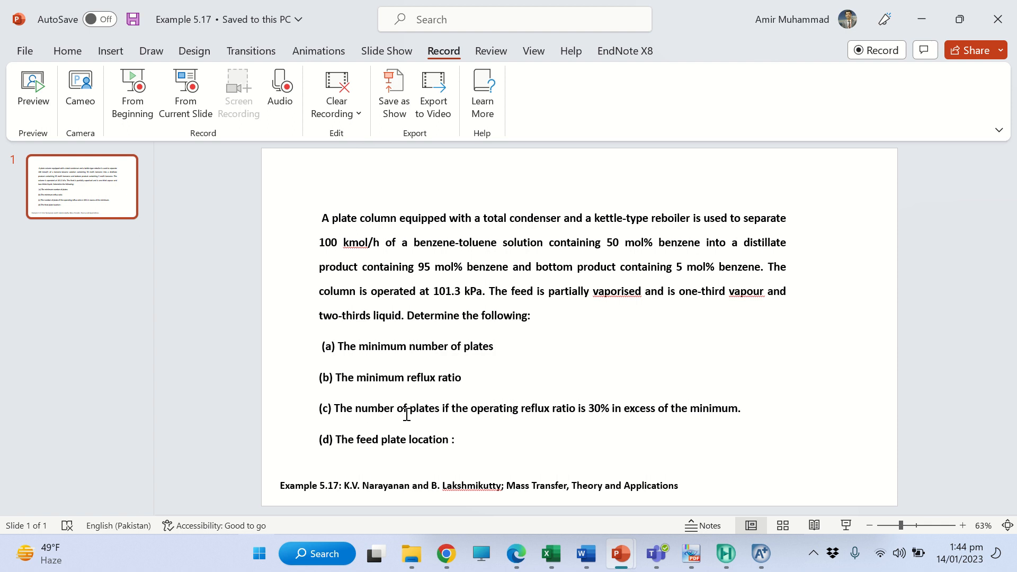
mouse_move(565, 415)
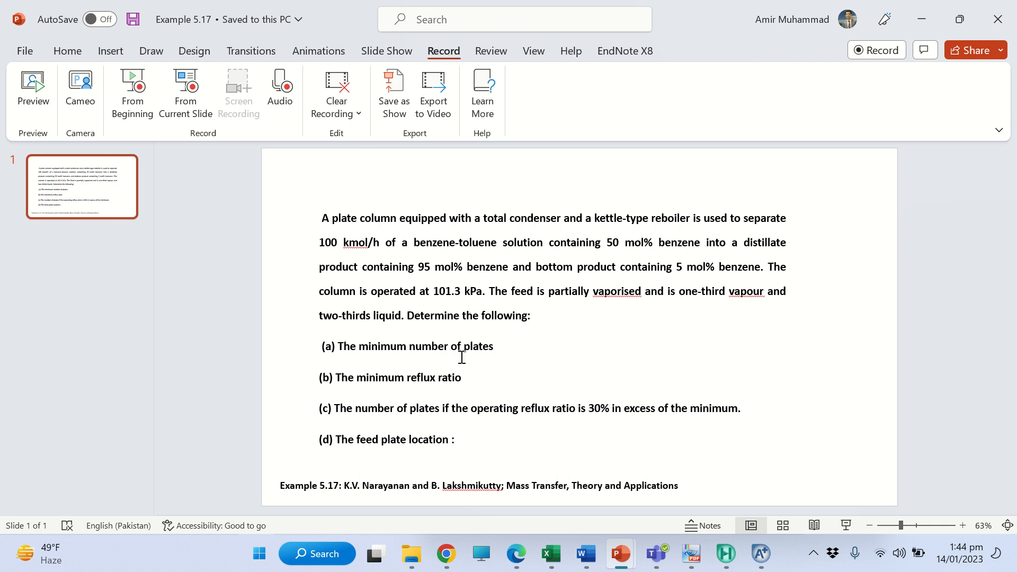
mouse_move(417, 453)
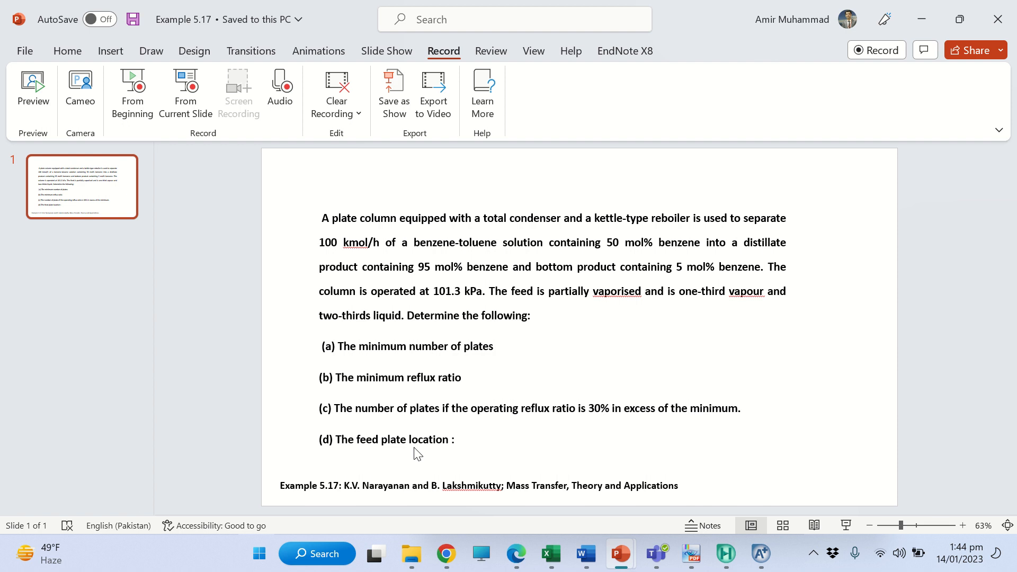
mouse_move(596, 403)
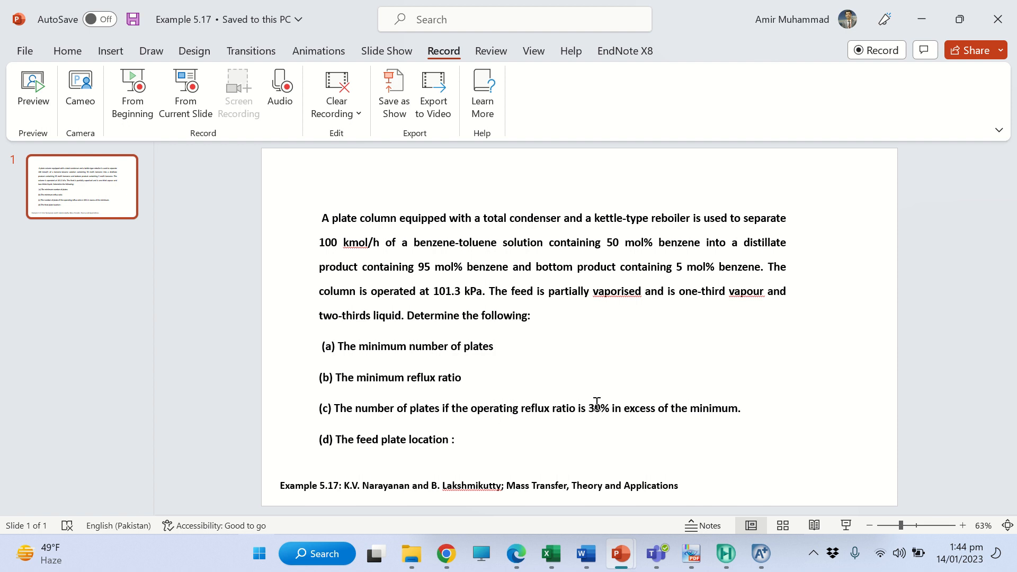
Switch to Aspen HYSYS, create a blank case, and show its Component Lists
left_click(411, 555)
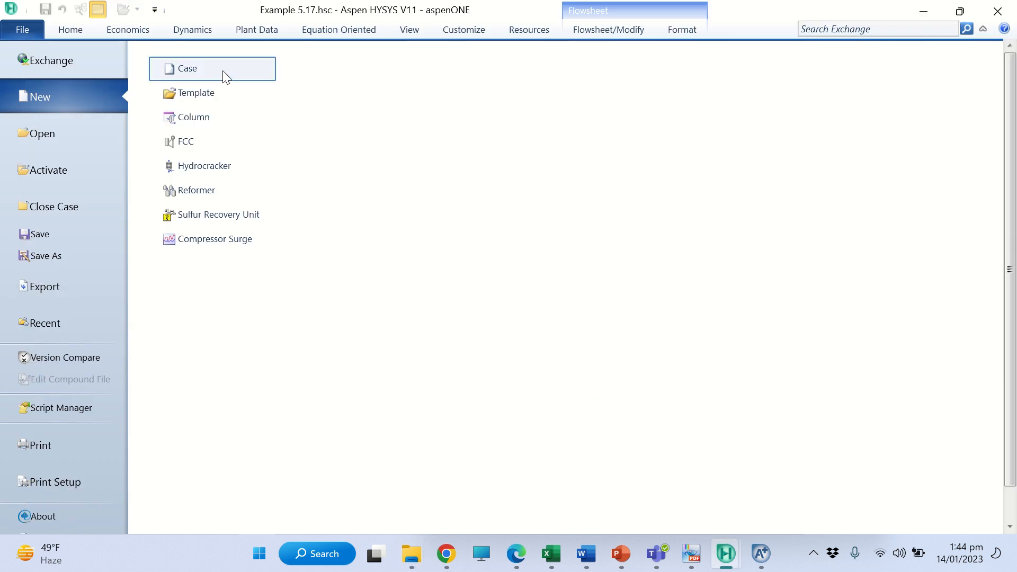
left_click(187, 68)
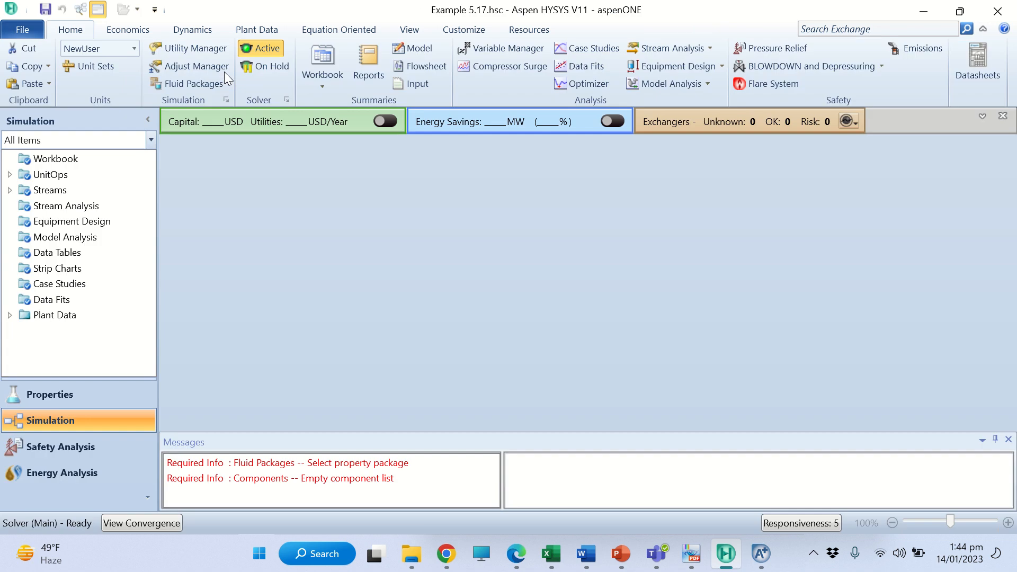
mouse_move(293, 260)
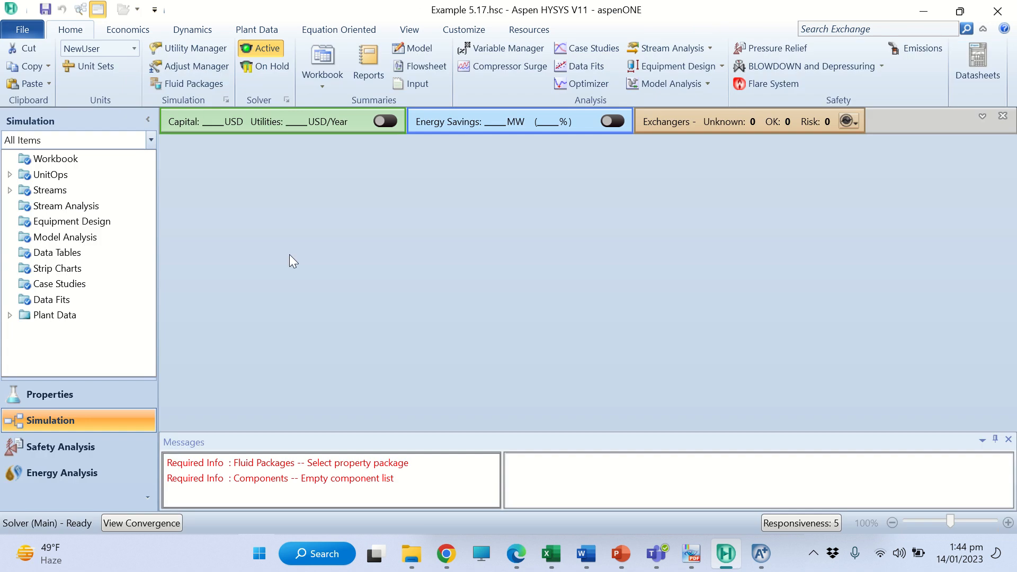
left_click(49, 395)
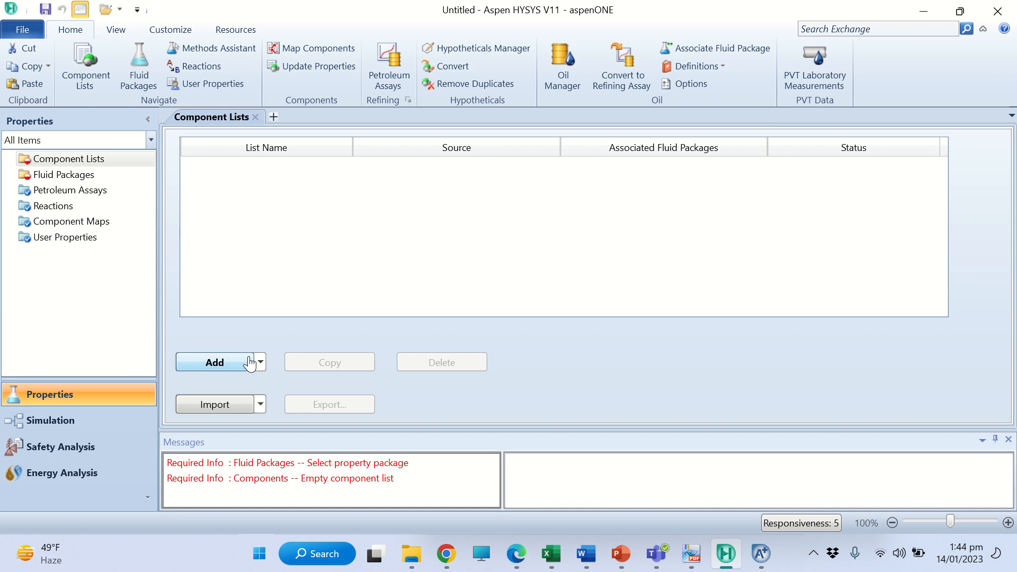
Create Component List - 1 by adding Benzene and Toluene
left_click(213, 362)
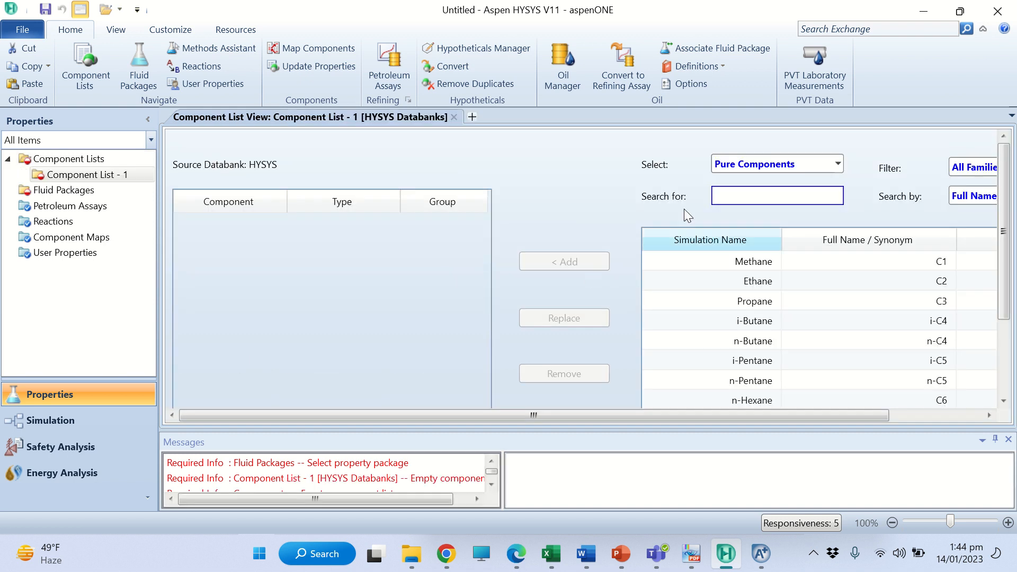
type("Ben")
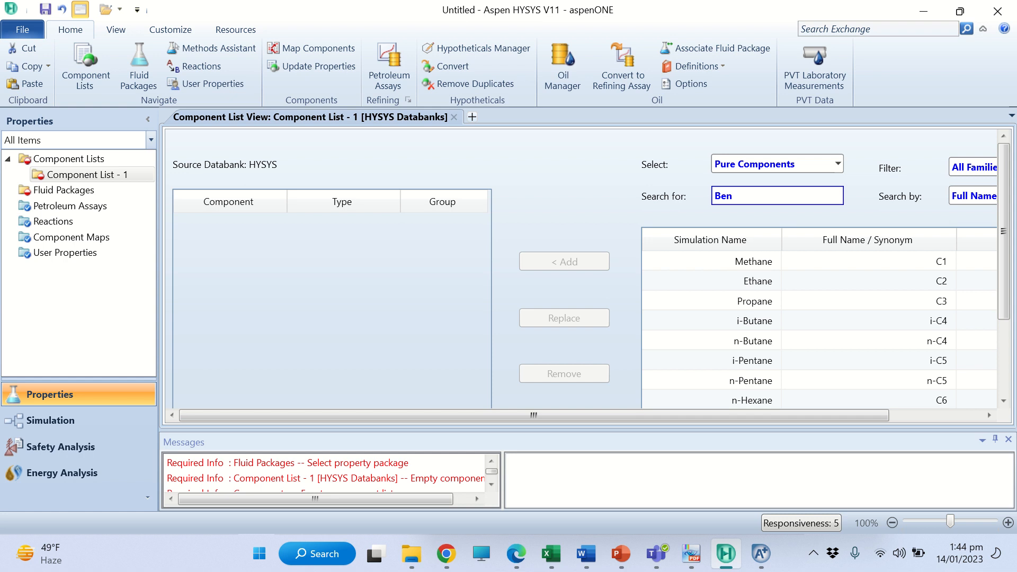
type("zene")
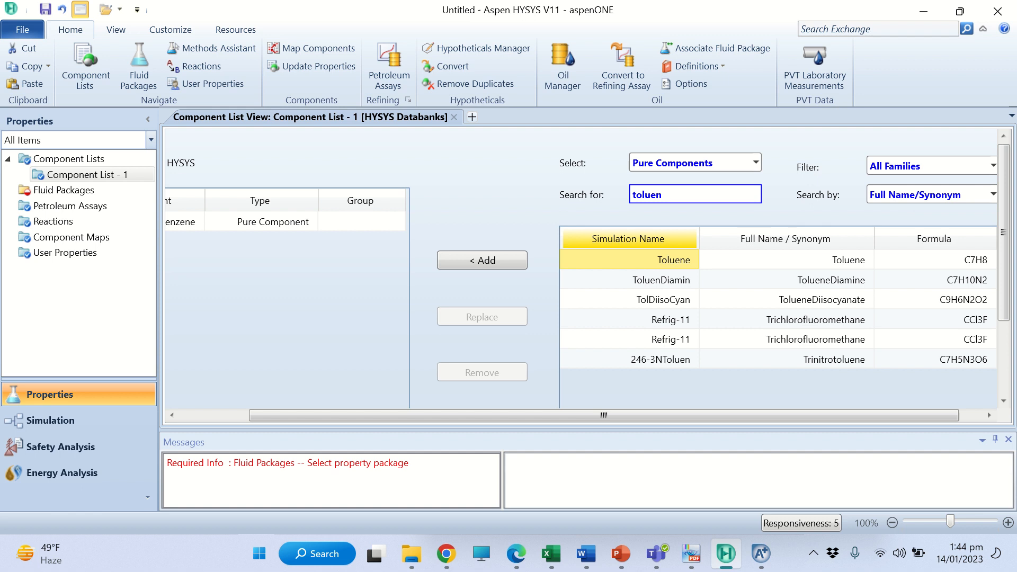
left_click(482, 260)
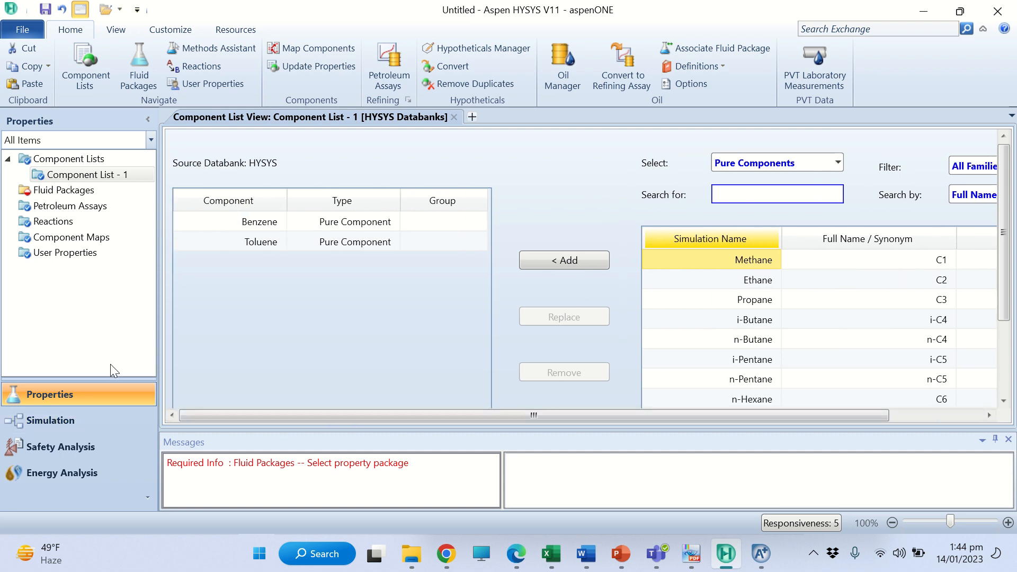
Add fluid package Basis-1 with the Peng-Robinson property package
left_click(63, 190)
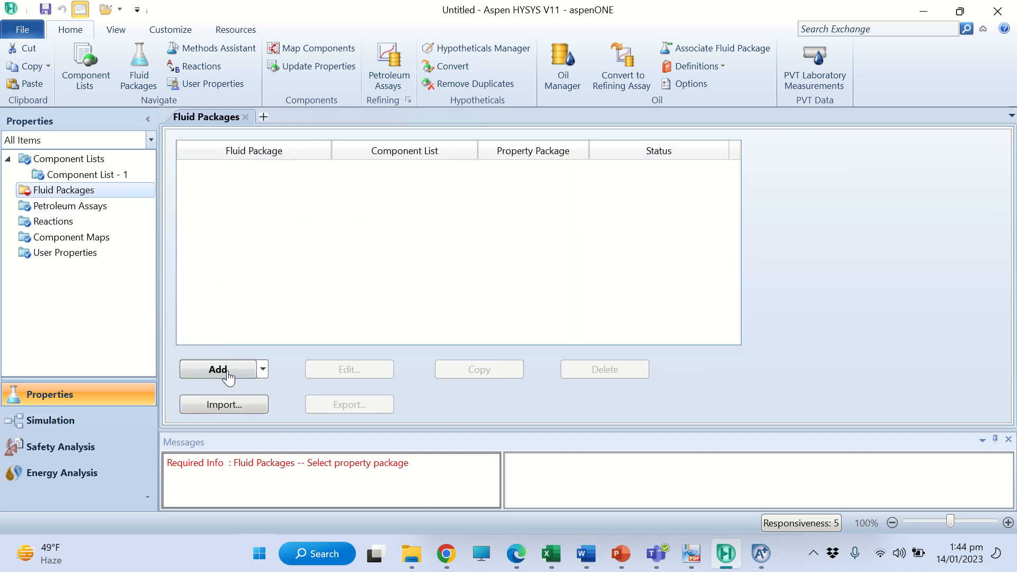
left_click(217, 370)
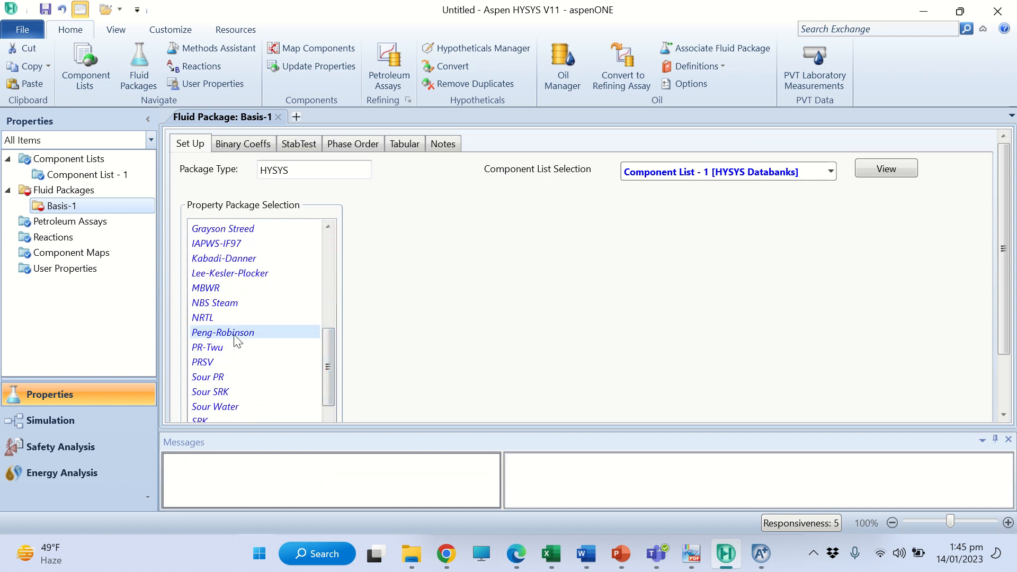
left_click(223, 332)
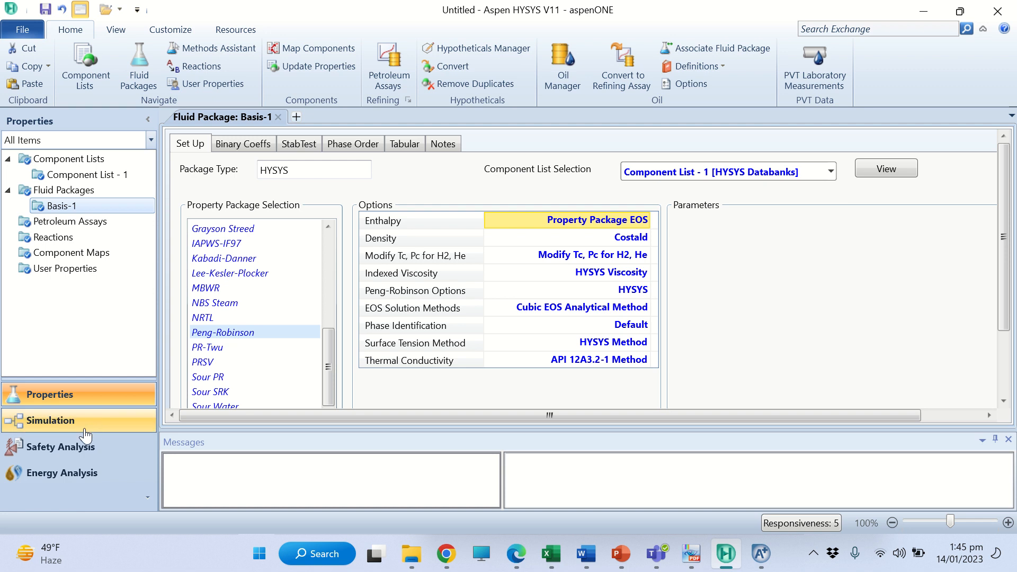
Enter the simulation environment and filter the Model Palette to separator operations
left_click(49, 421)
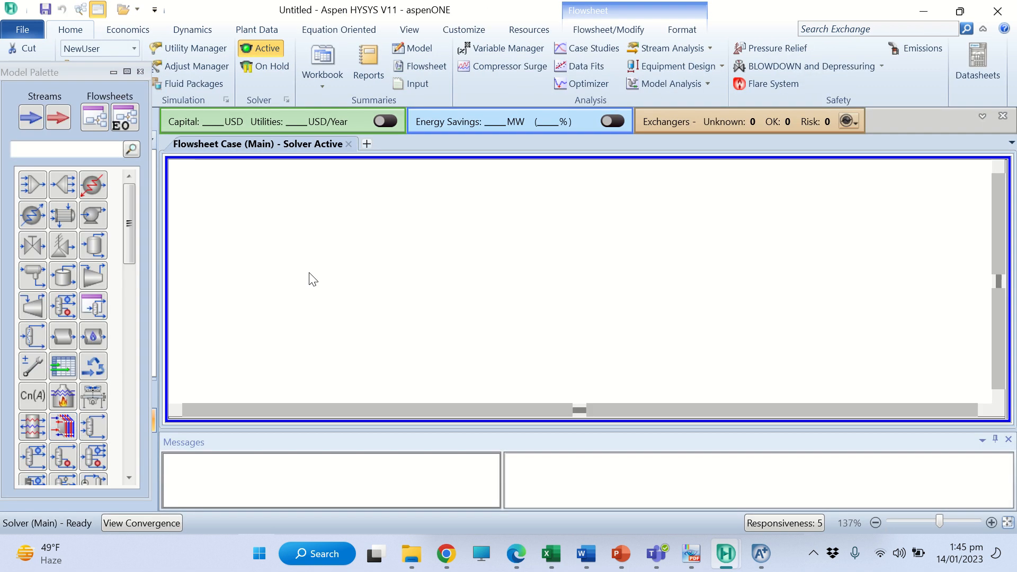
mouse_move(225, 242)
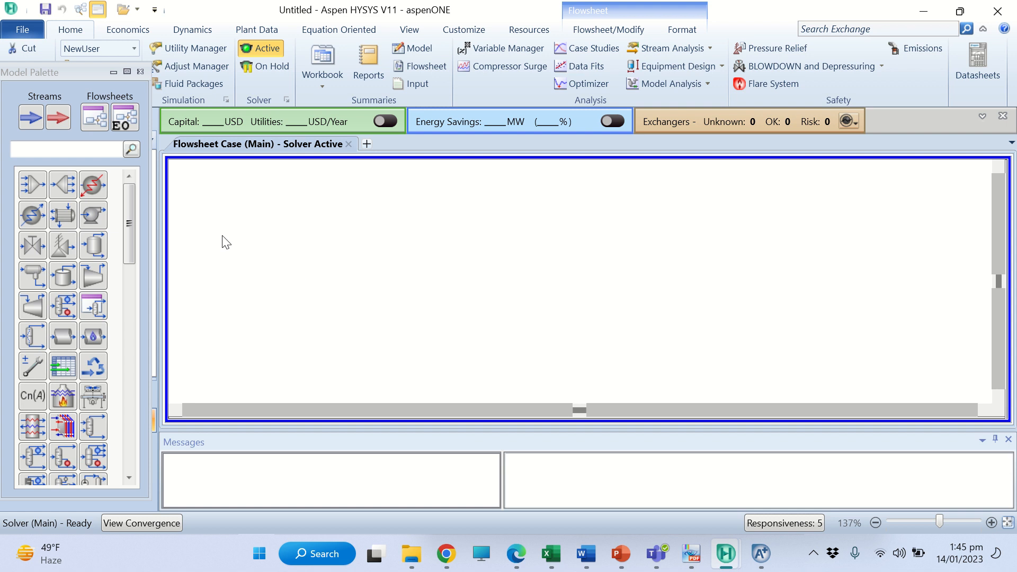
scroll("down", 3)
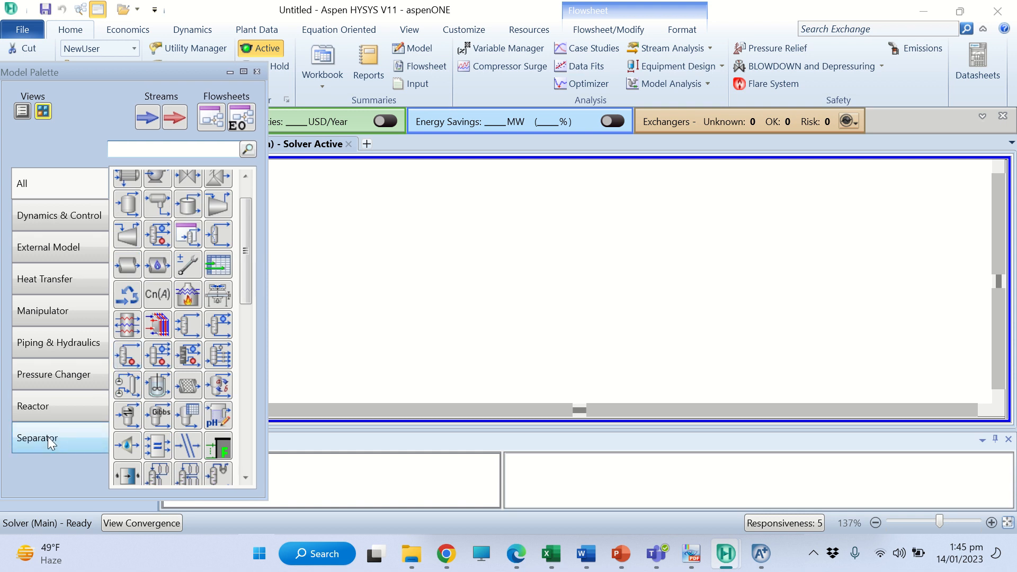
mouse_move(52, 450)
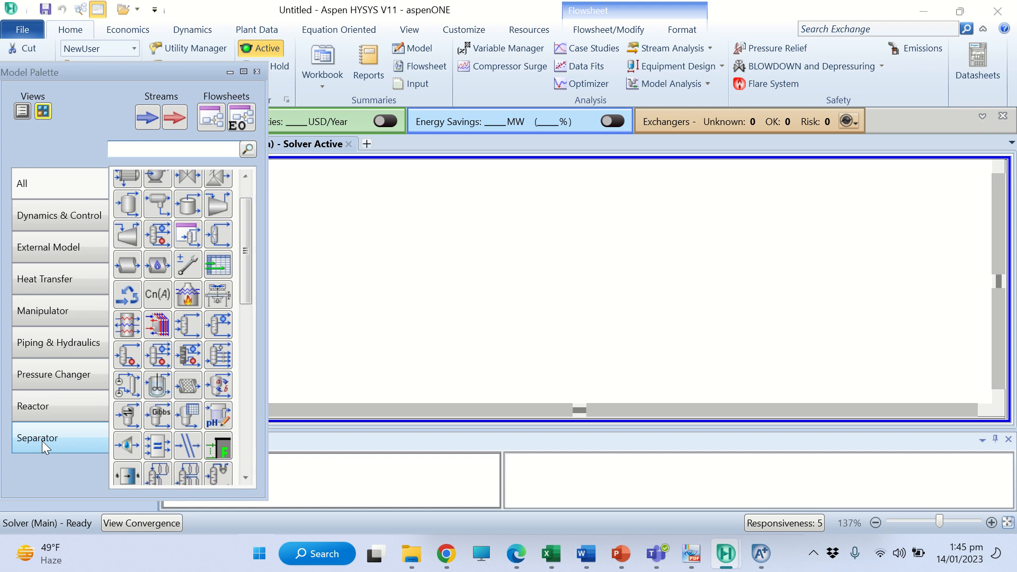
left_click(37, 438)
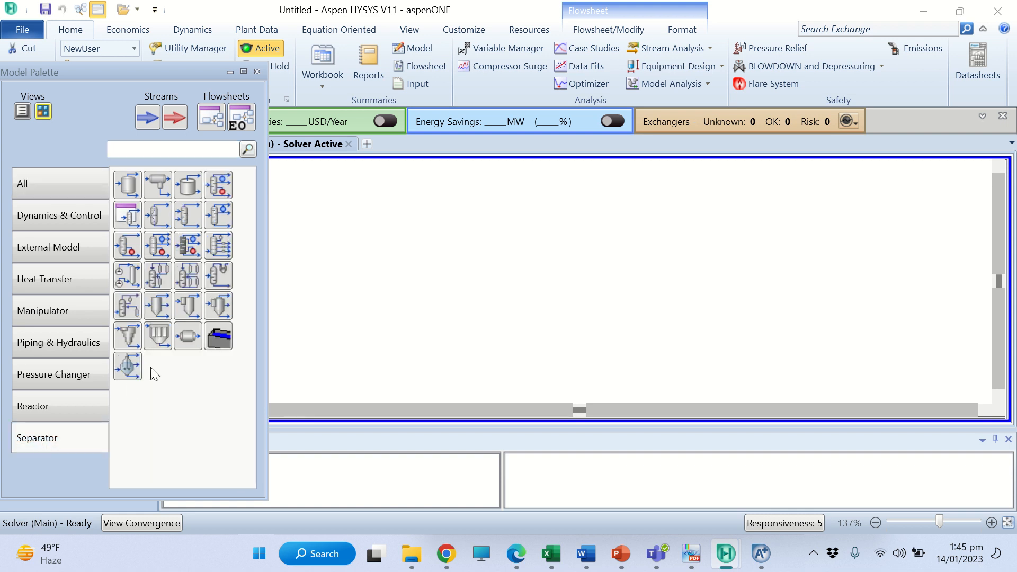
mouse_move(188, 246)
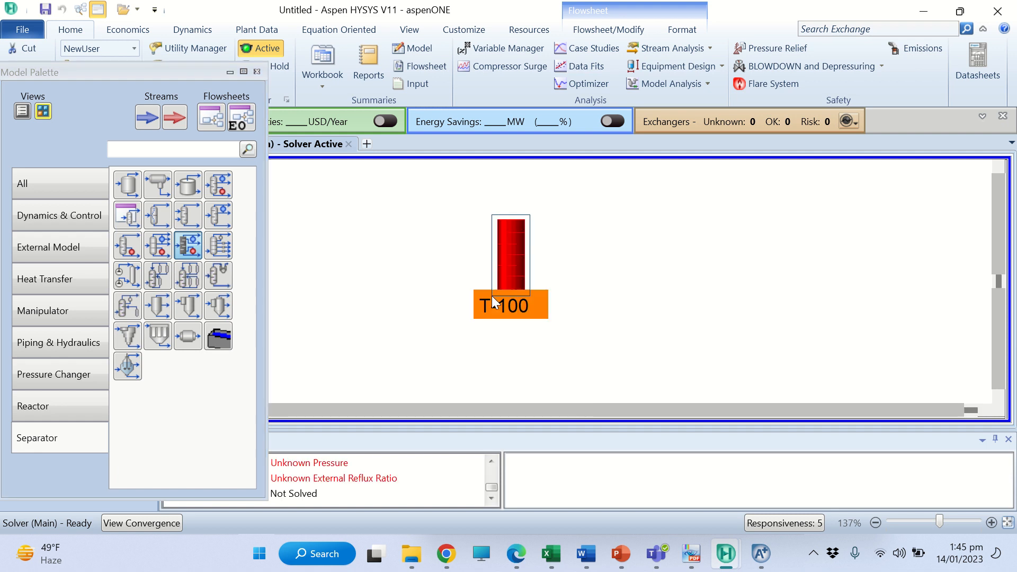
mouse_move(522, 280)
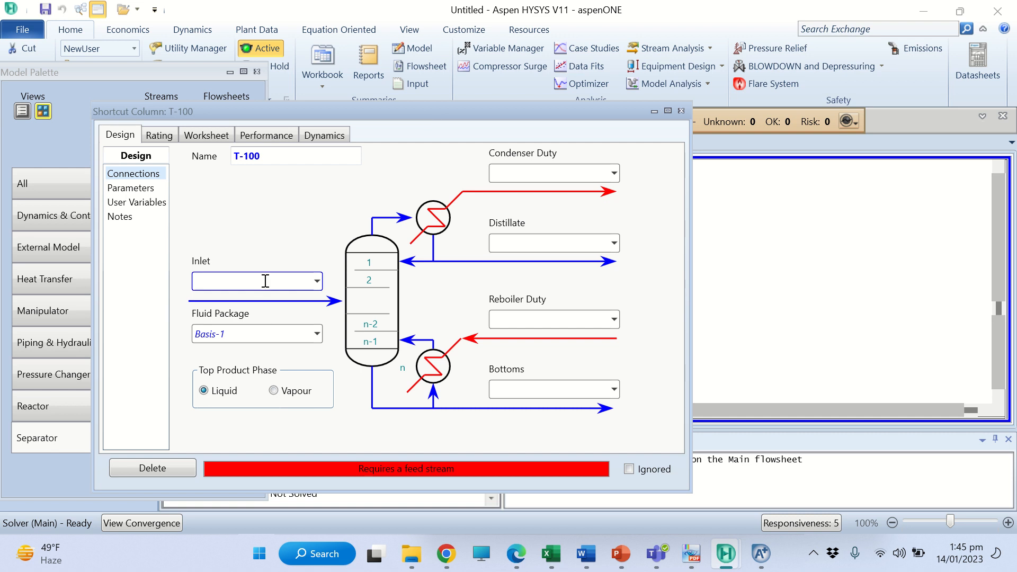
Connect T-100 to inlet F, duties Qc and Qr, distillate D and bottoms B
type("F")
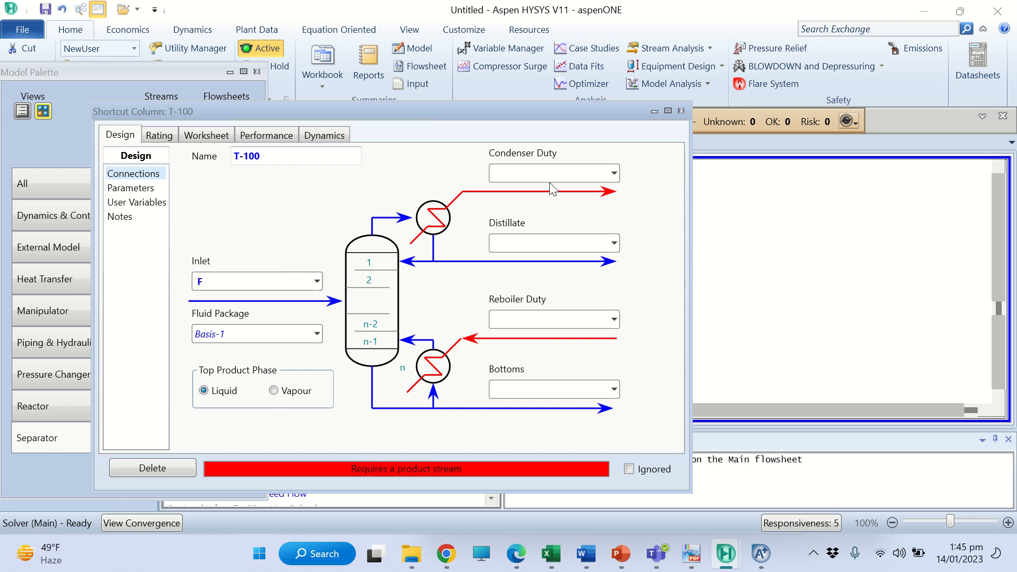
type("Qc")
type("Qr")
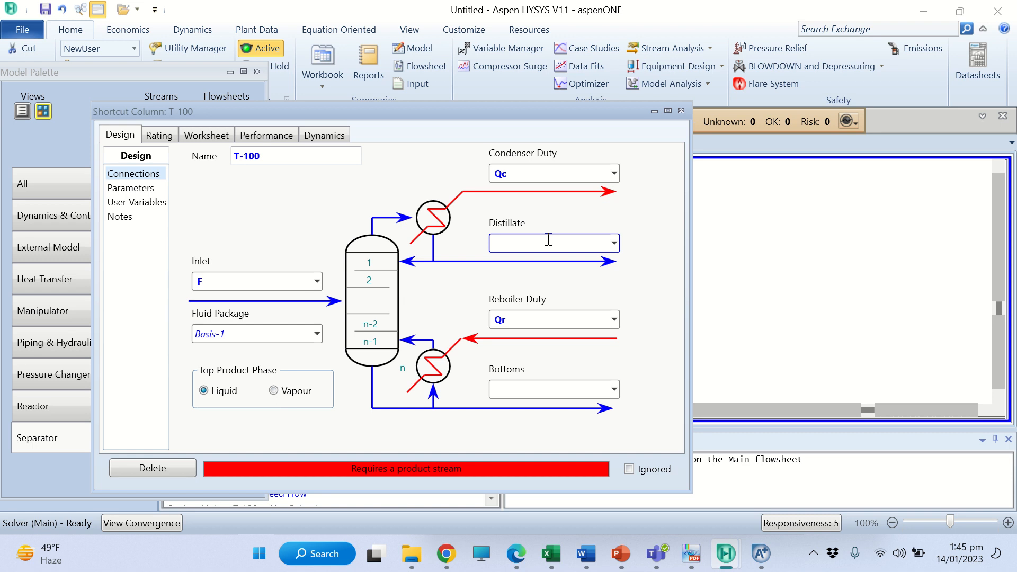
type("D")
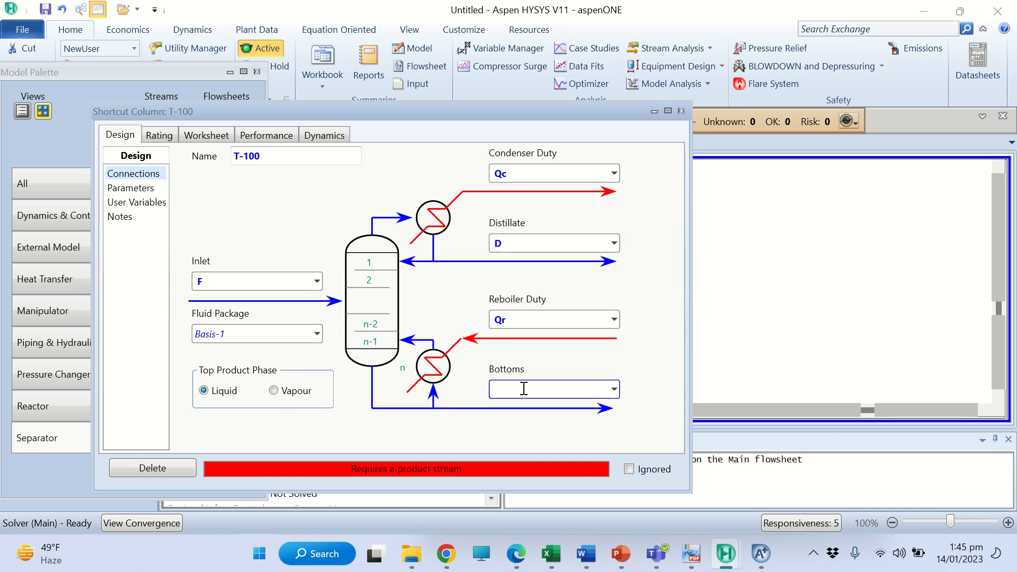
type("B")
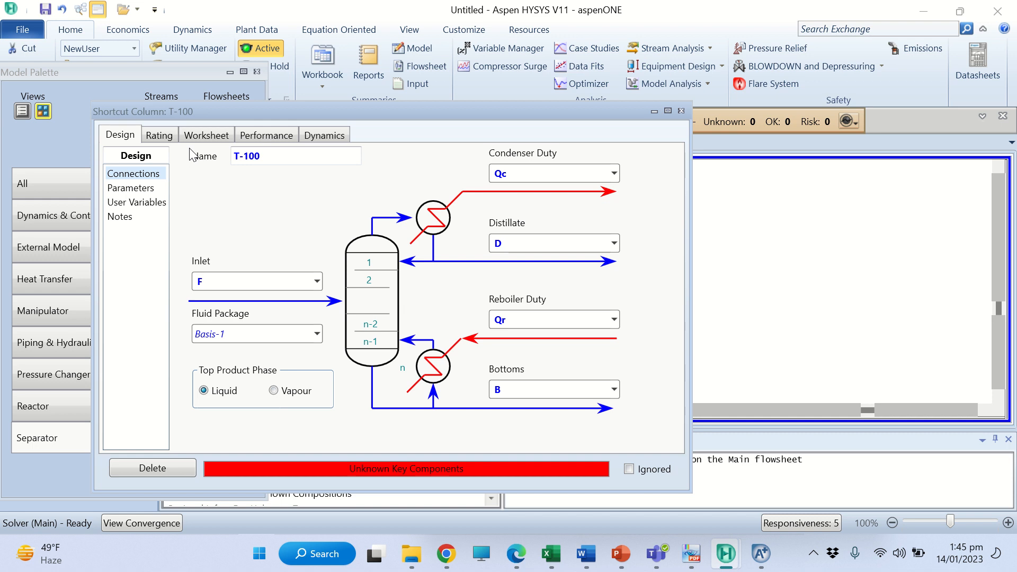
Show T-100's Worksheet Conditions table and select feed F's vapour fraction
left_click(206, 135)
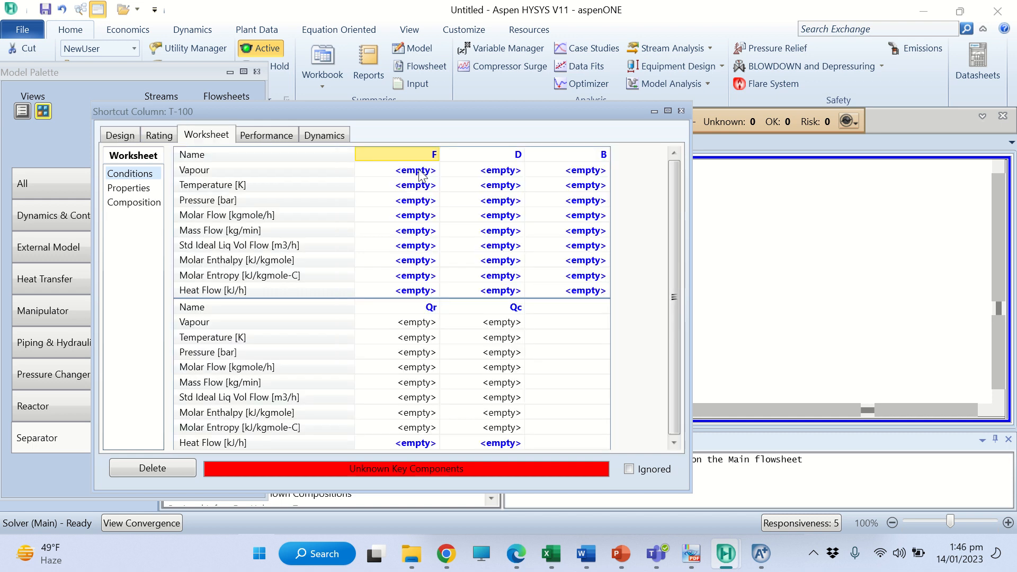
left_click(416, 170)
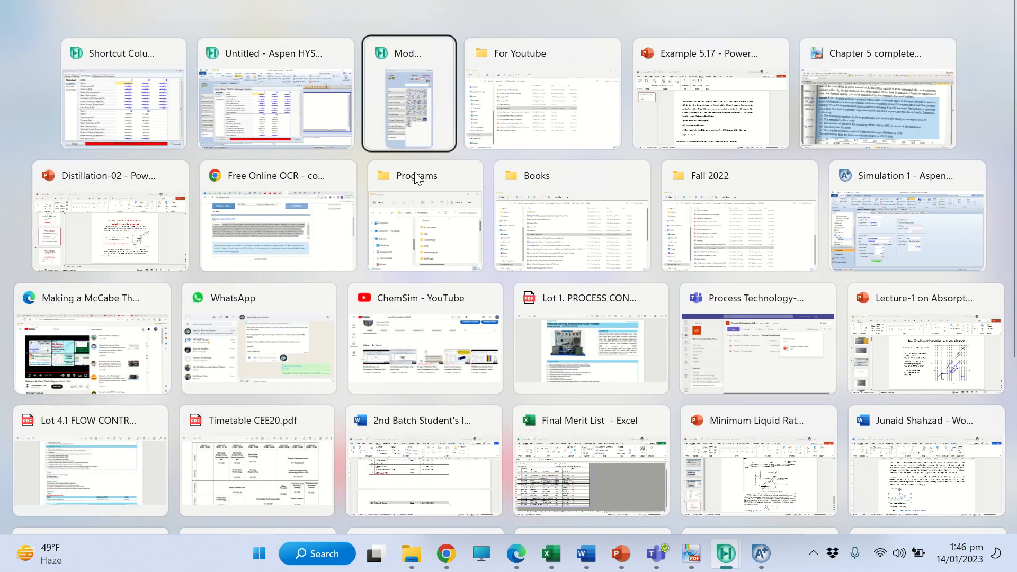
left_click(711, 95)
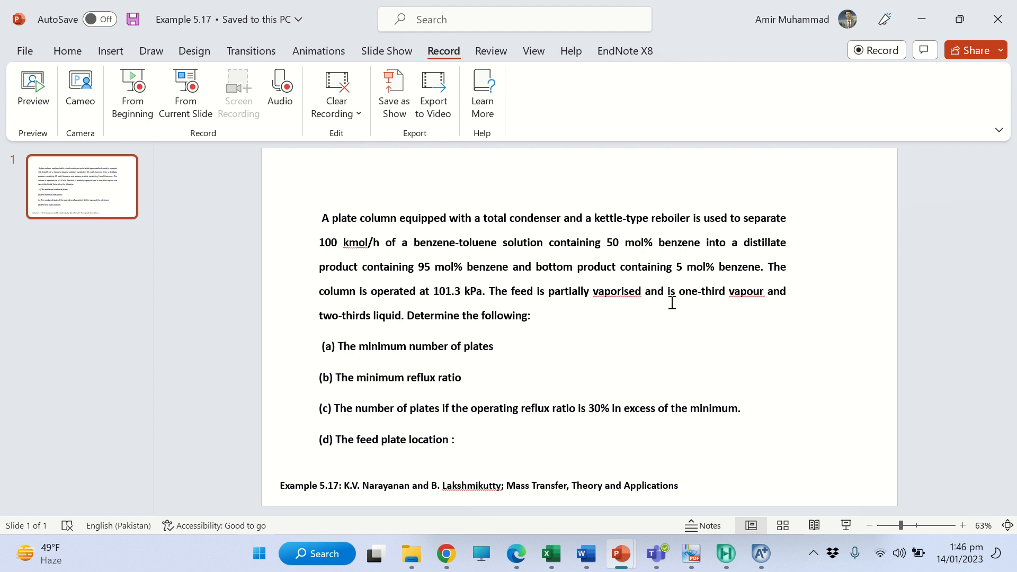
mouse_move(751, 297)
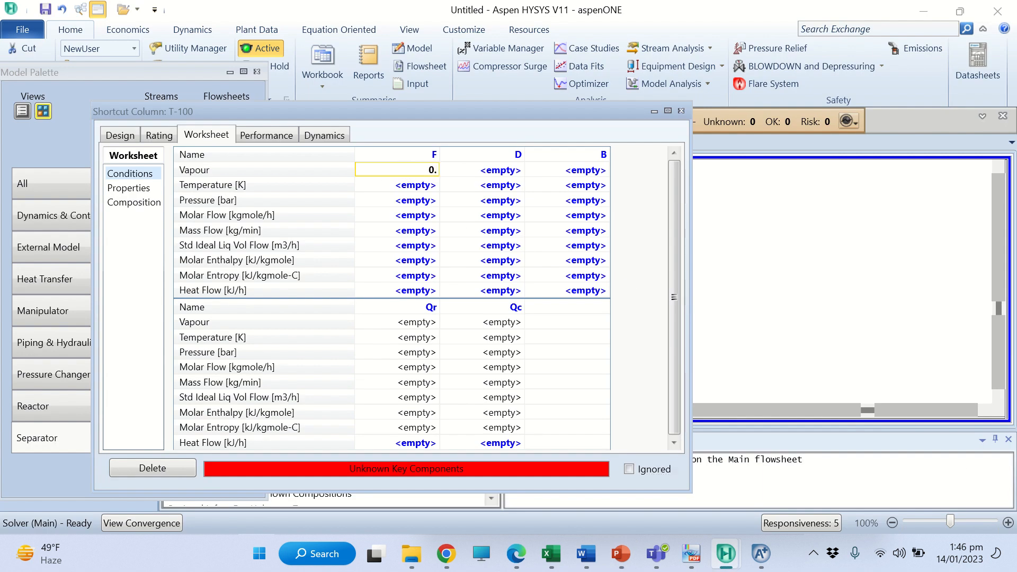
Enter feed F vapour fraction 0.333, pressure 101.3 kPa and molar flow 100
type("0.3330")
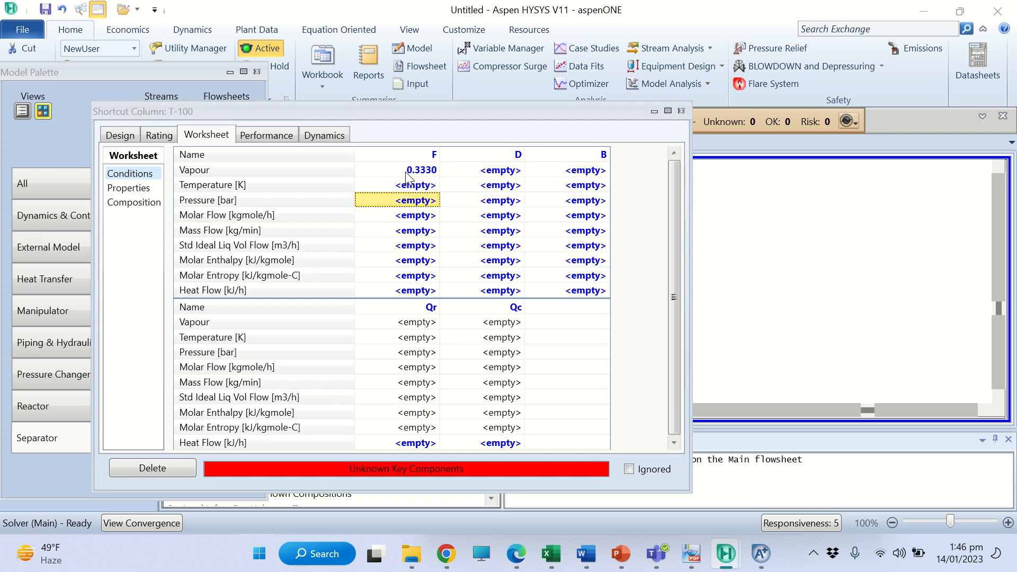
type("101.3")
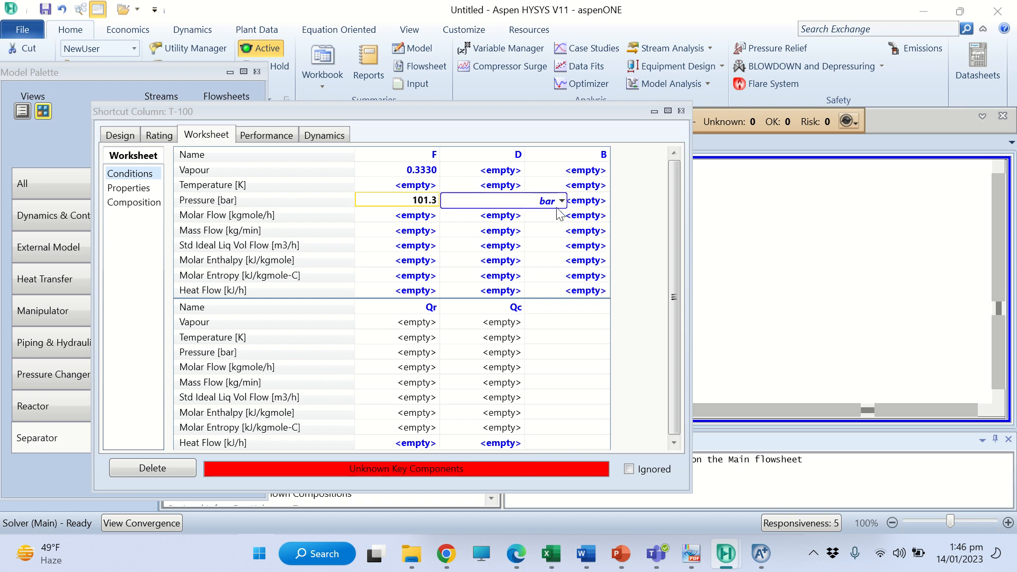
left_click(560, 200)
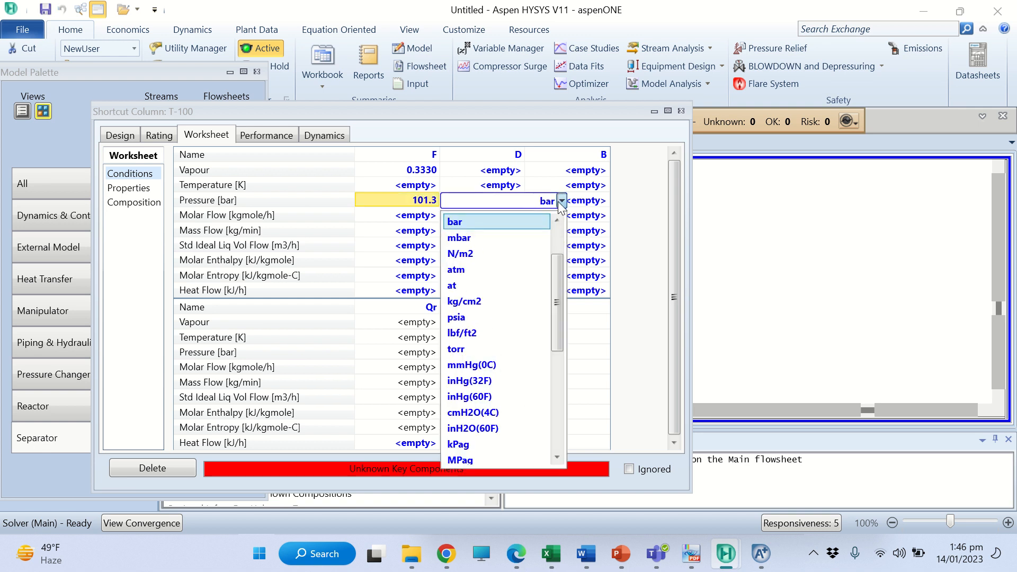
left_click(456, 270)
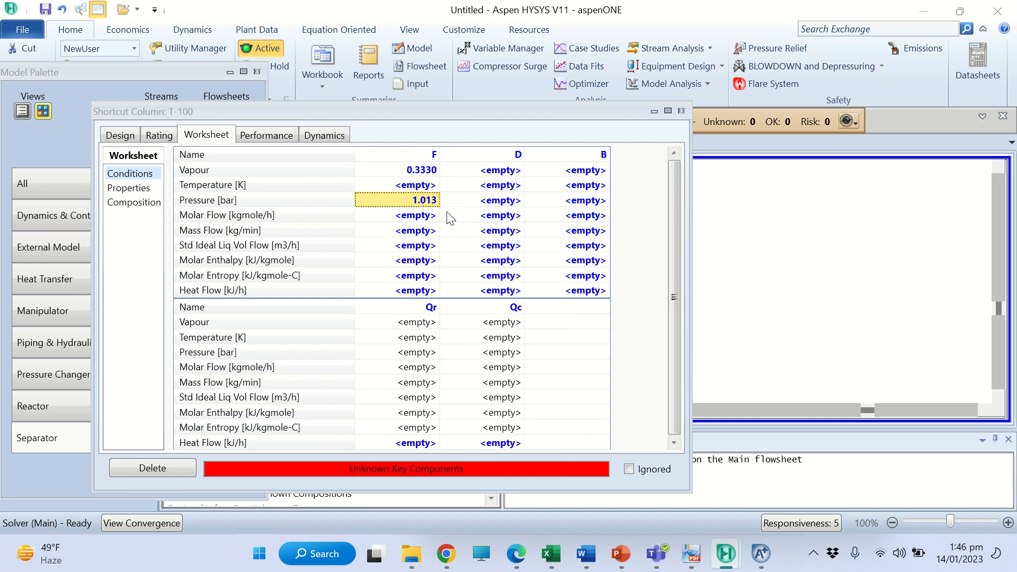
left_click(416, 214)
type("100")
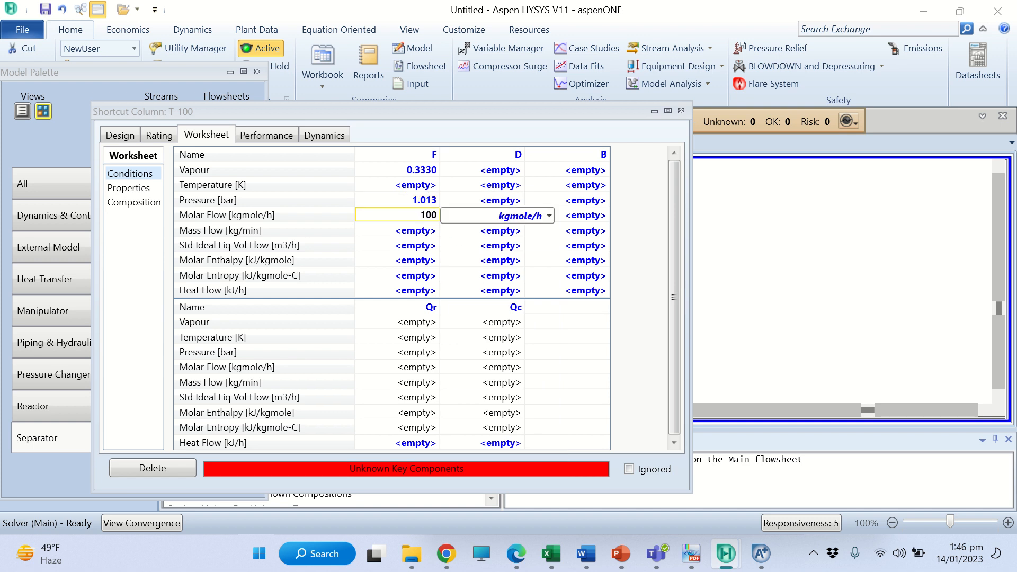
key("Return")
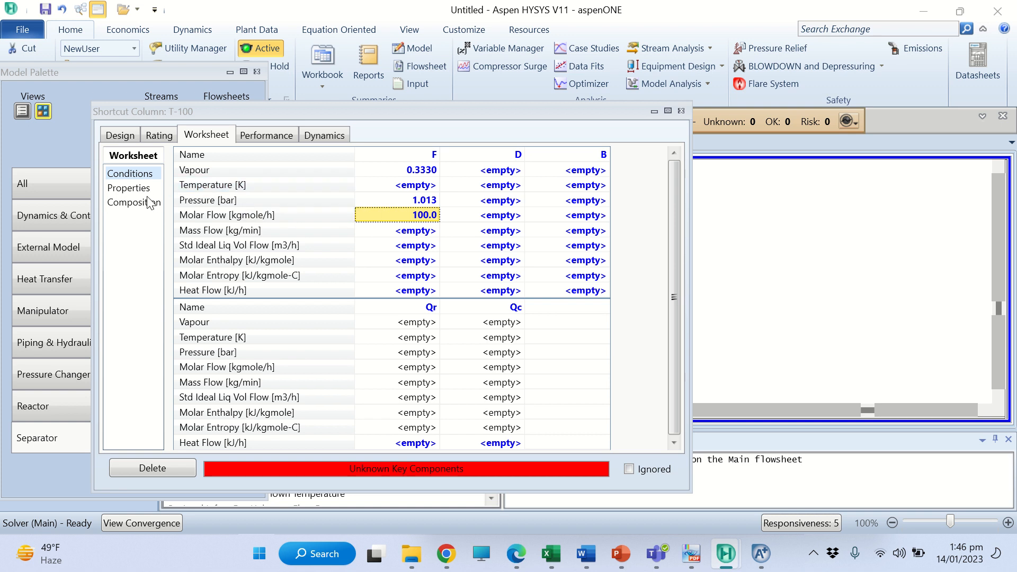
Enter feed F composition as 0.50 benzene and 0.50 toluene
left_click(134, 202)
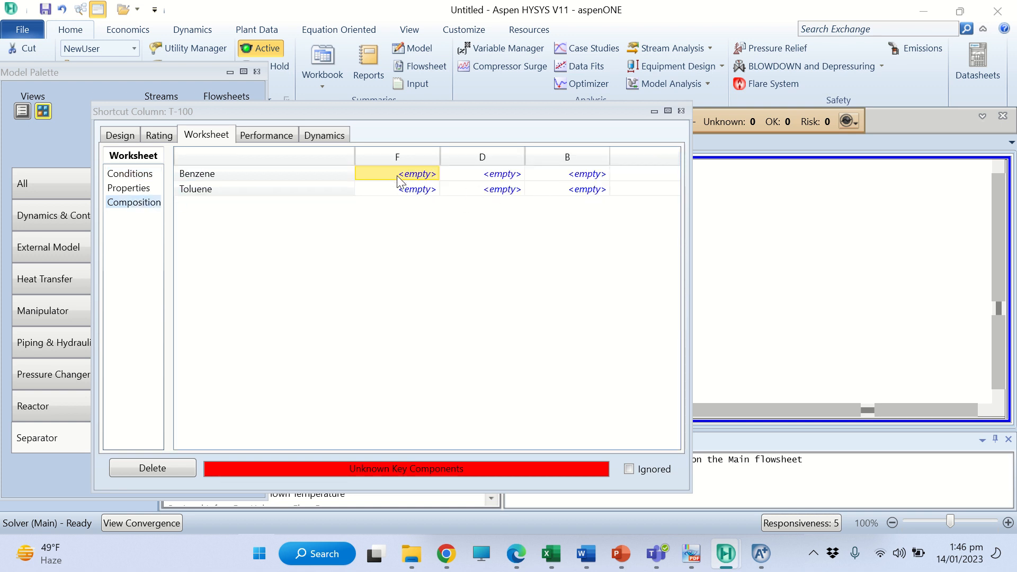
type("0.5000")
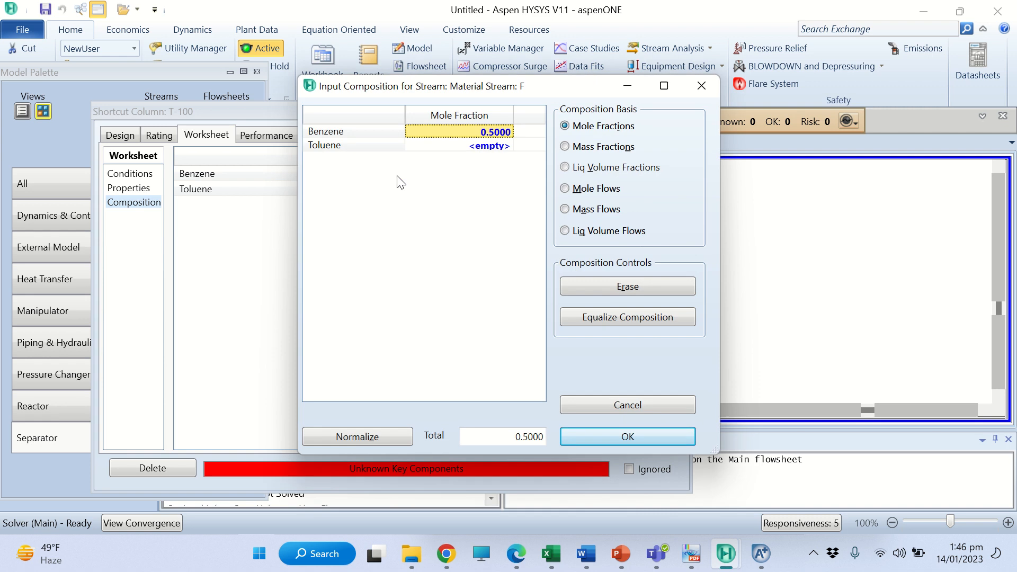
left_click(488, 146)
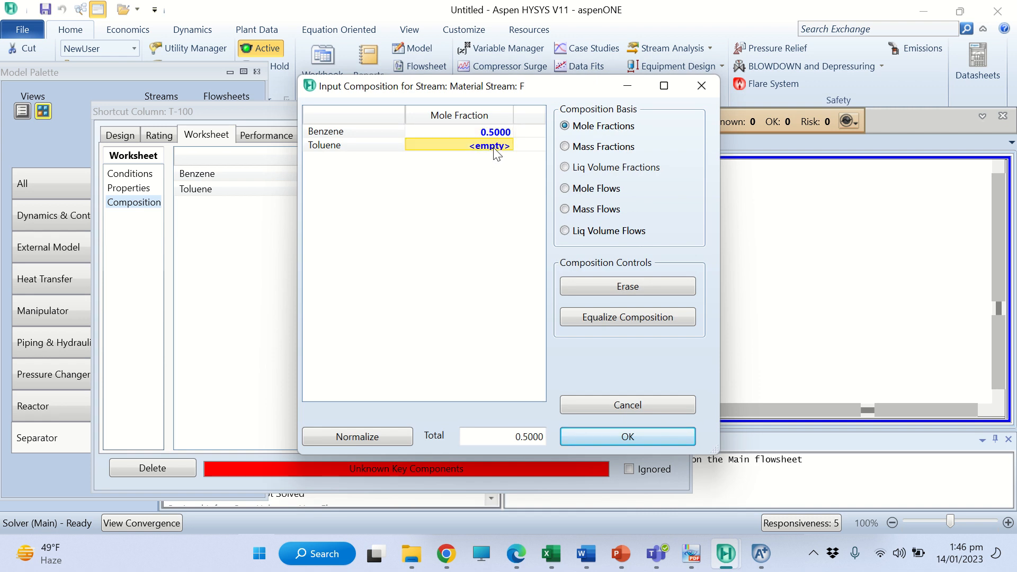
type("0.5000")
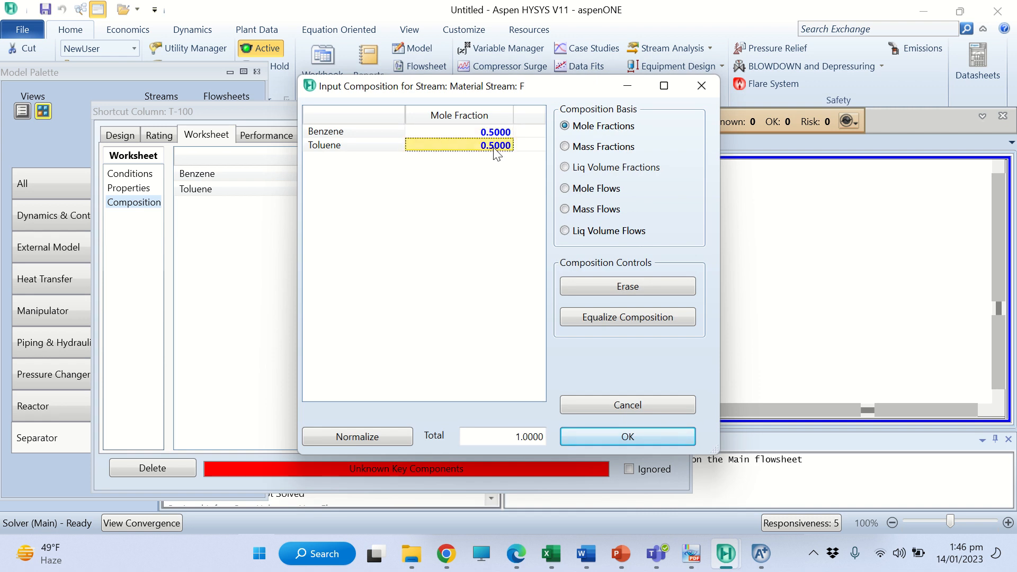
left_click(626, 436)
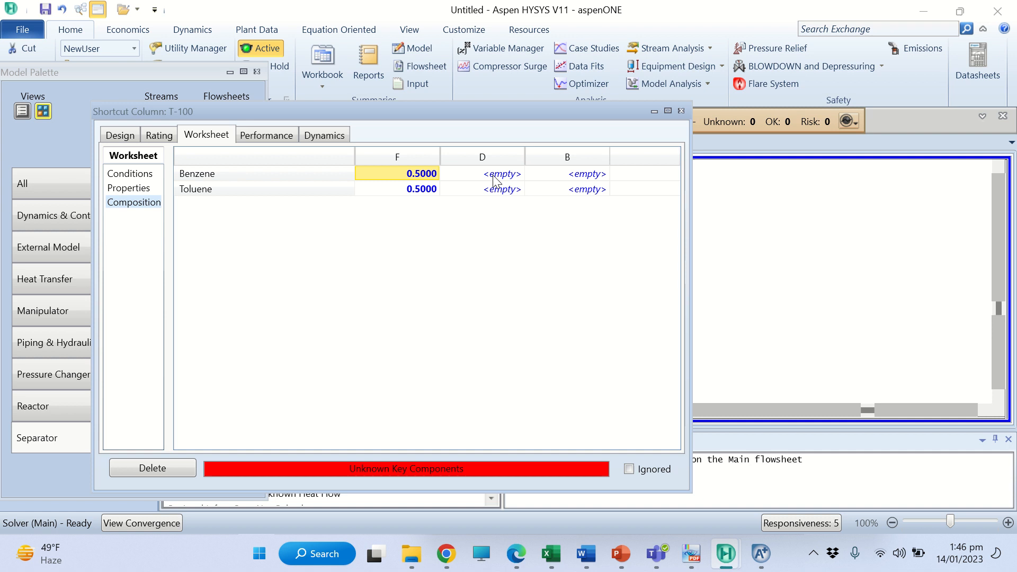
Enter distillate D as 0.95/0.05 and bottoms B as 0.05/0.95 mole fractions
left_click(502, 173)
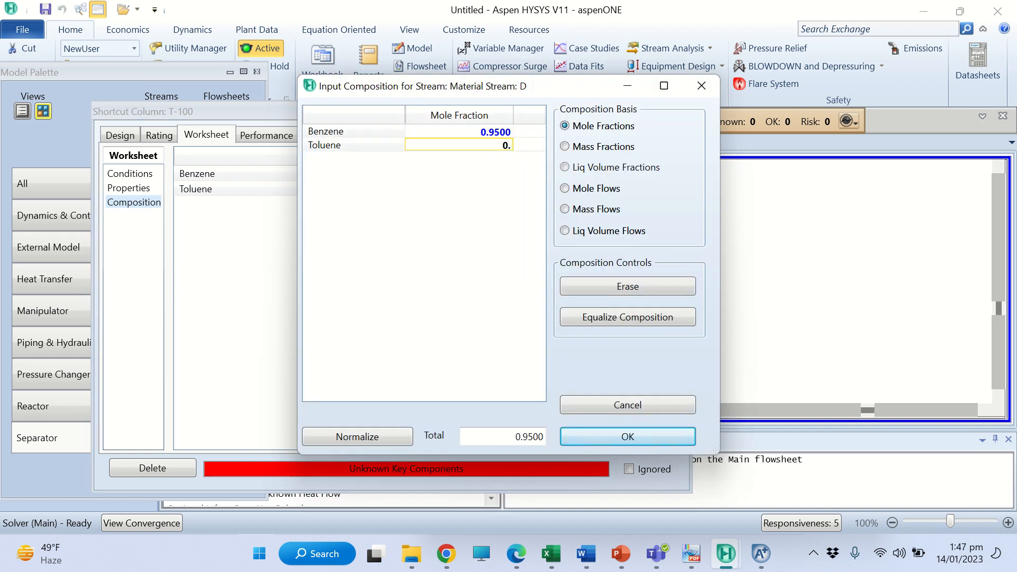
type("0.0")
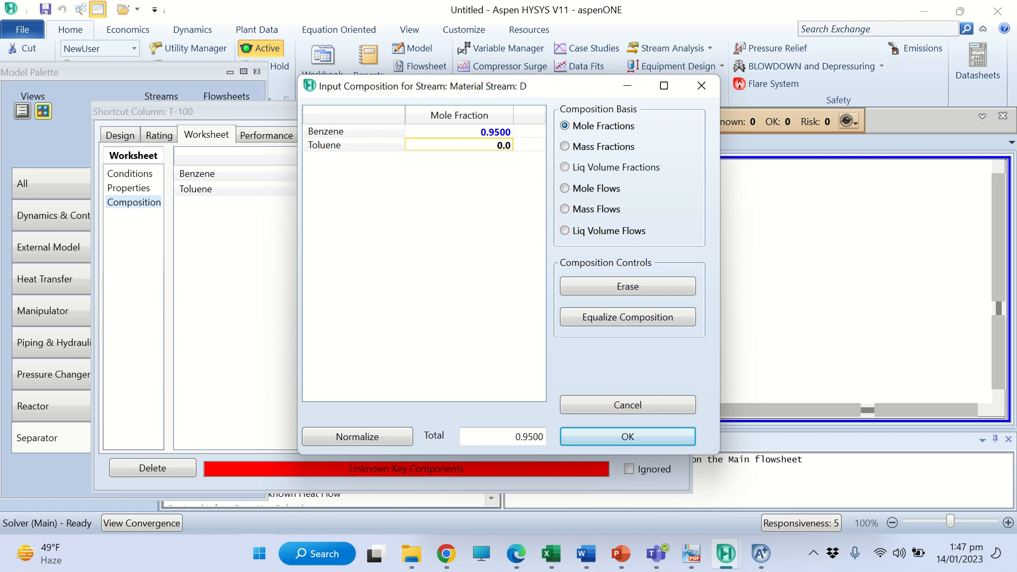
left_click(626, 436)
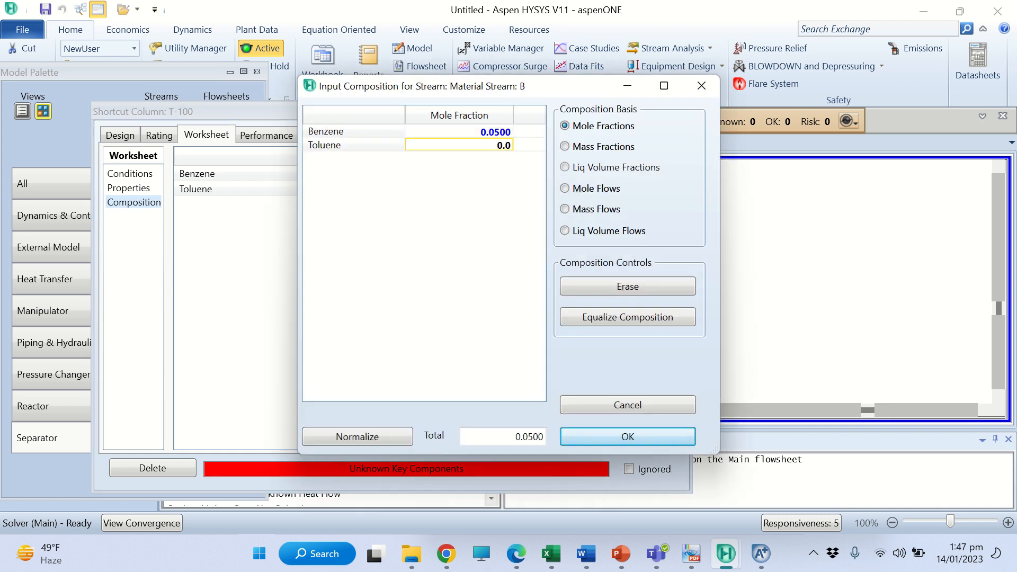
type("0.9500")
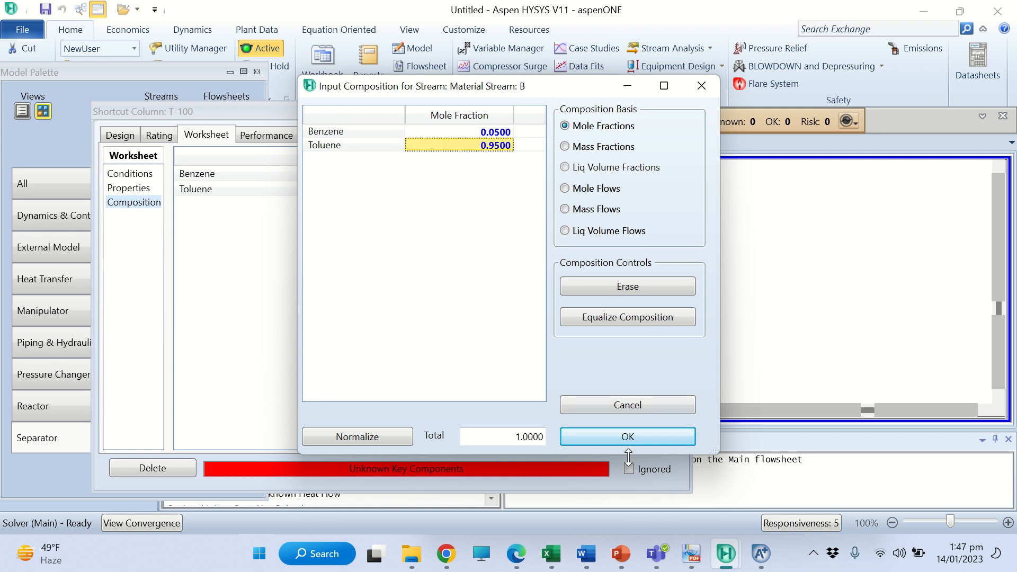
left_click(626, 436)
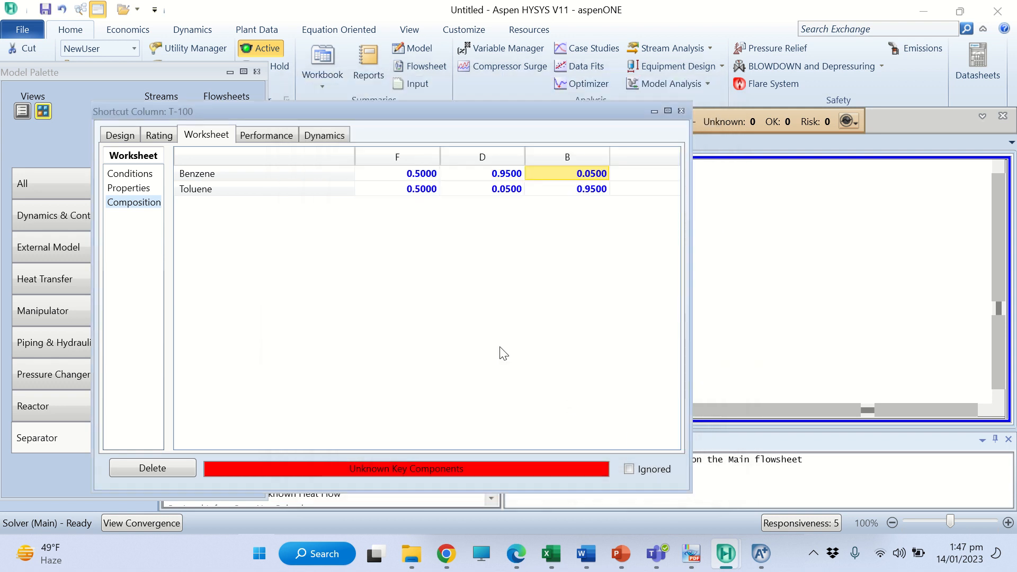
mouse_move(422, 172)
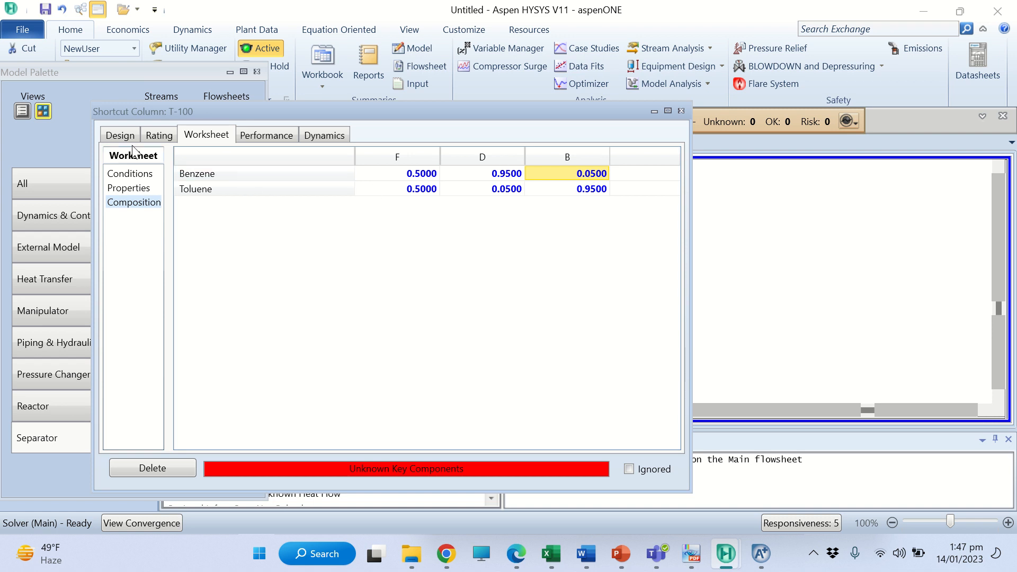
In Design > Parameters, set Benzene light key in bottoms at 0.05 and Toluene heavy key in distillate
left_click(119, 135)
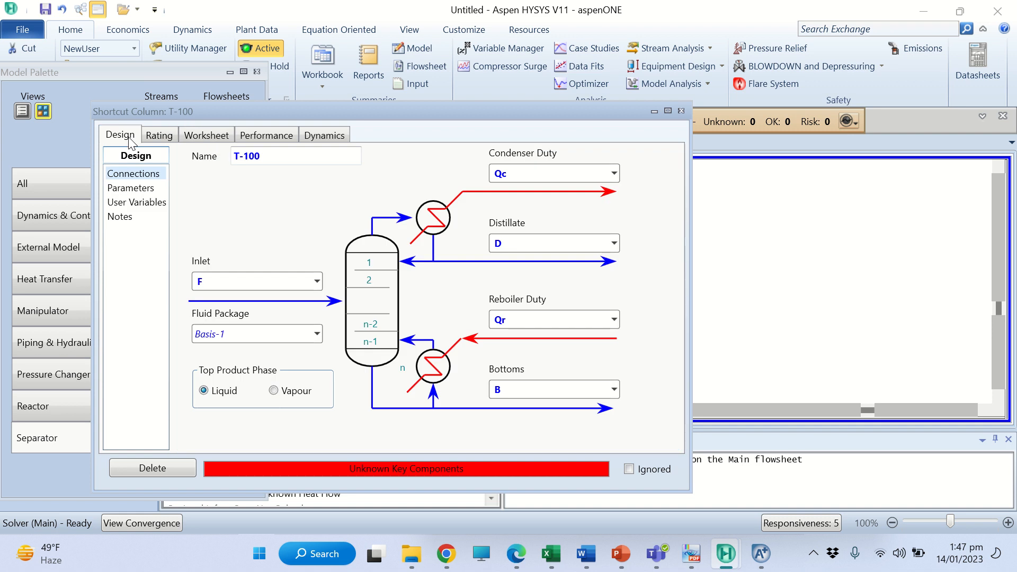
mouse_move(131, 188)
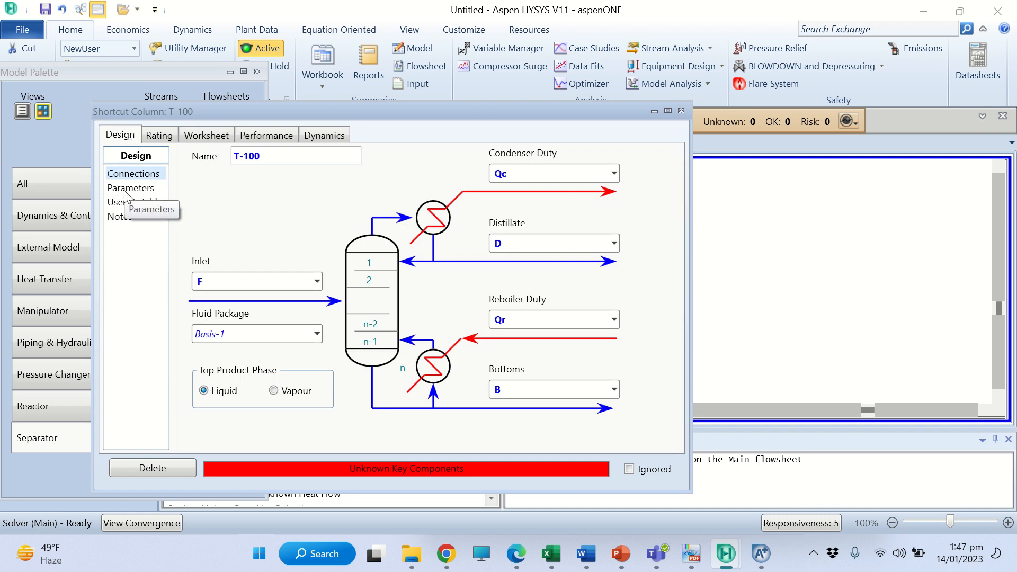
left_click(132, 188)
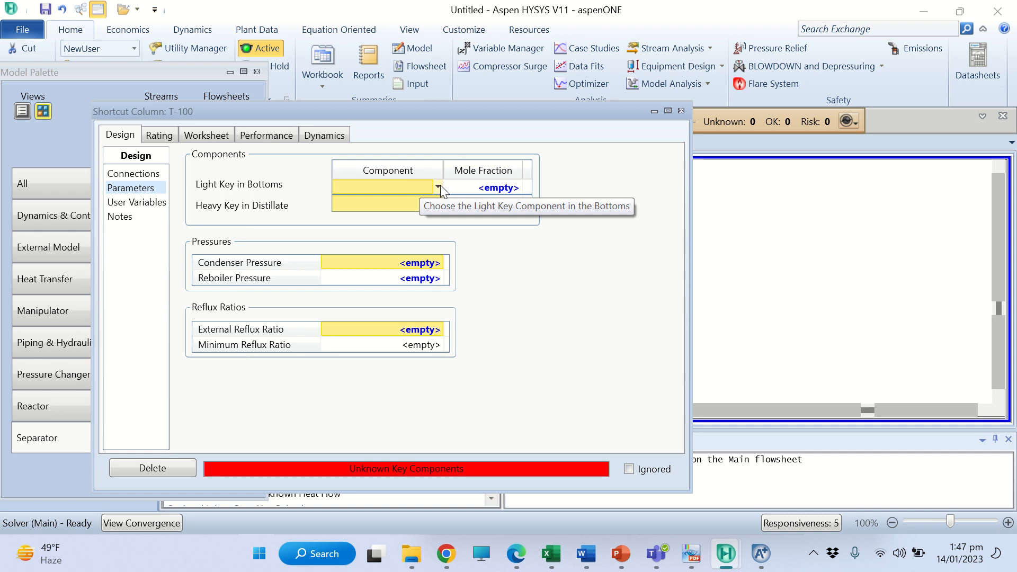
left_click(439, 187)
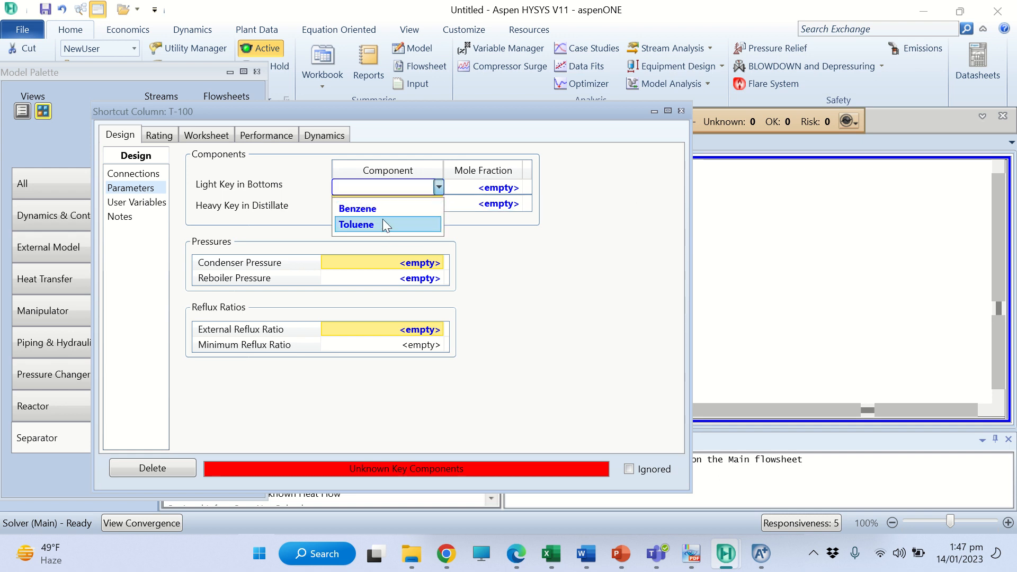
left_click(357, 208)
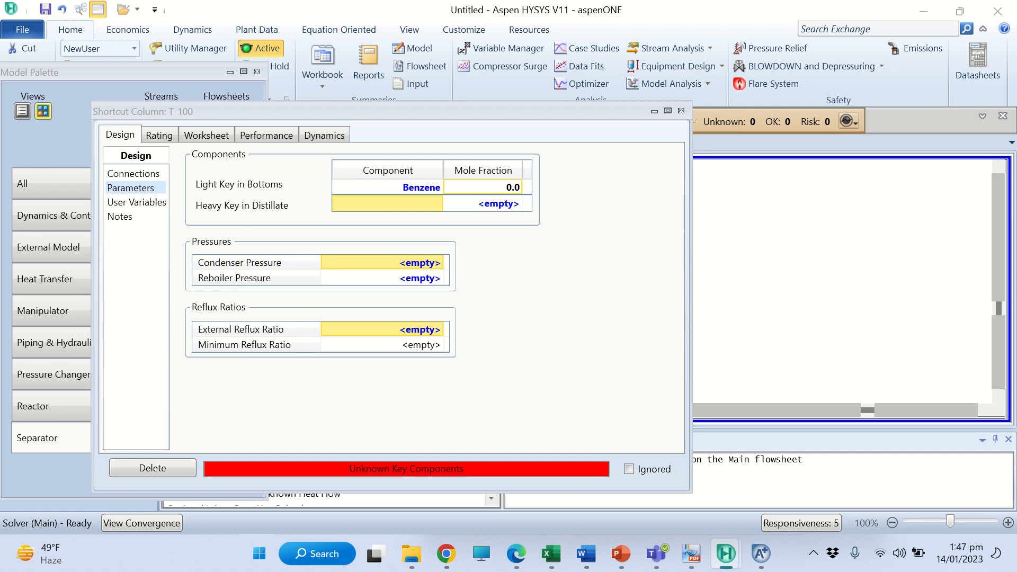
type("0.05")
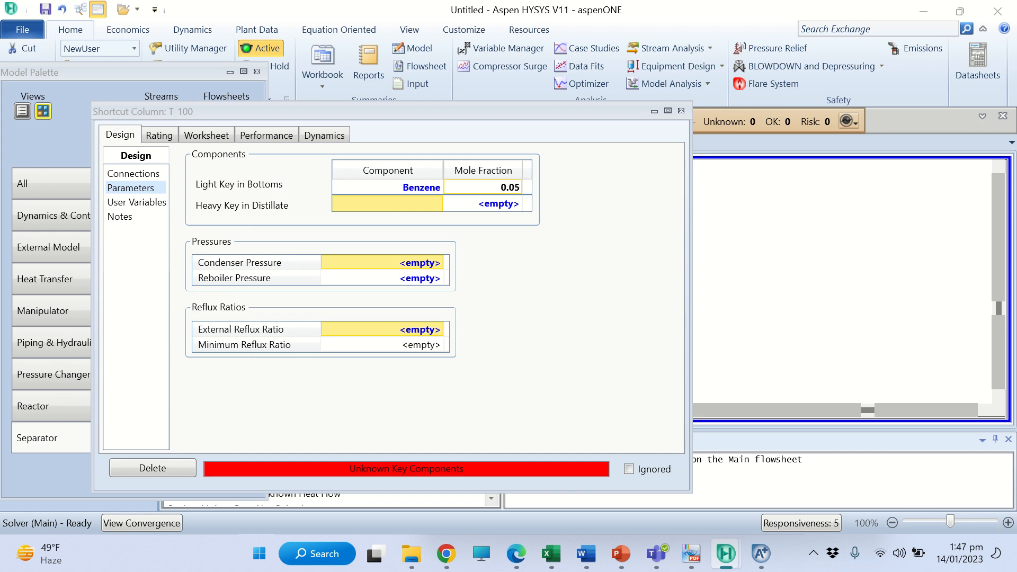
left_click(438, 204)
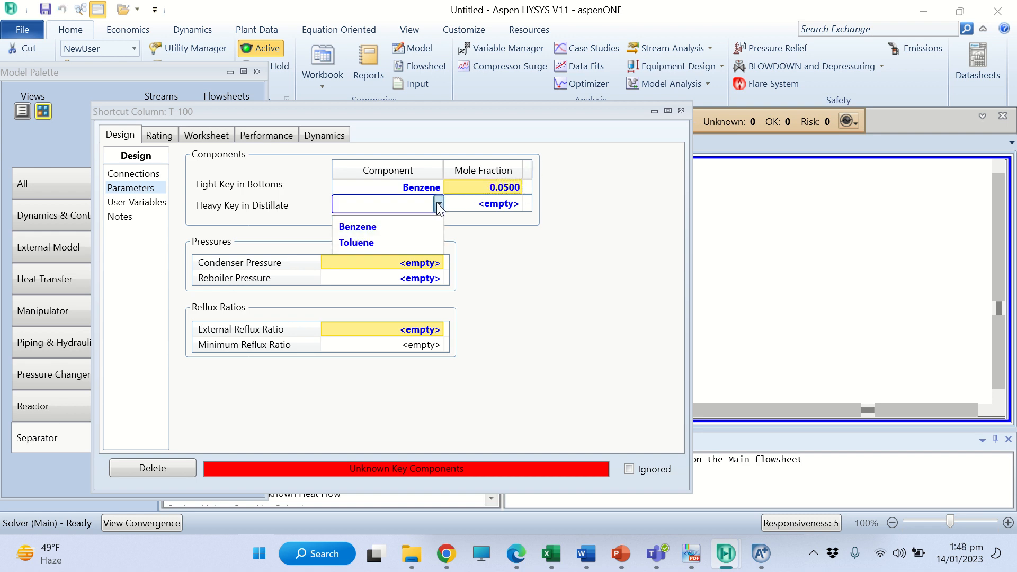
left_click(357, 242)
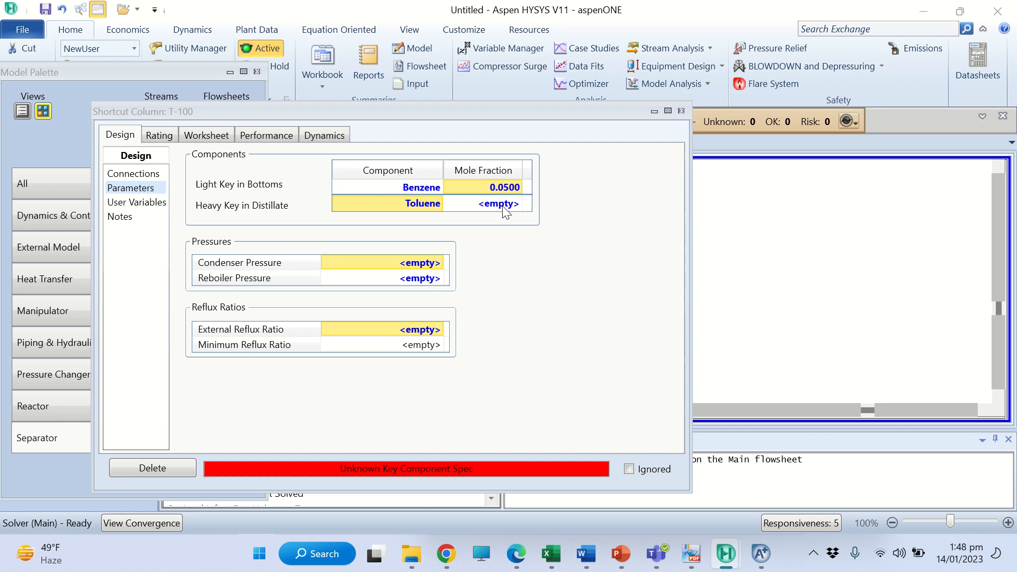
type("0.0500")
left_click(385, 263)
type("101.")
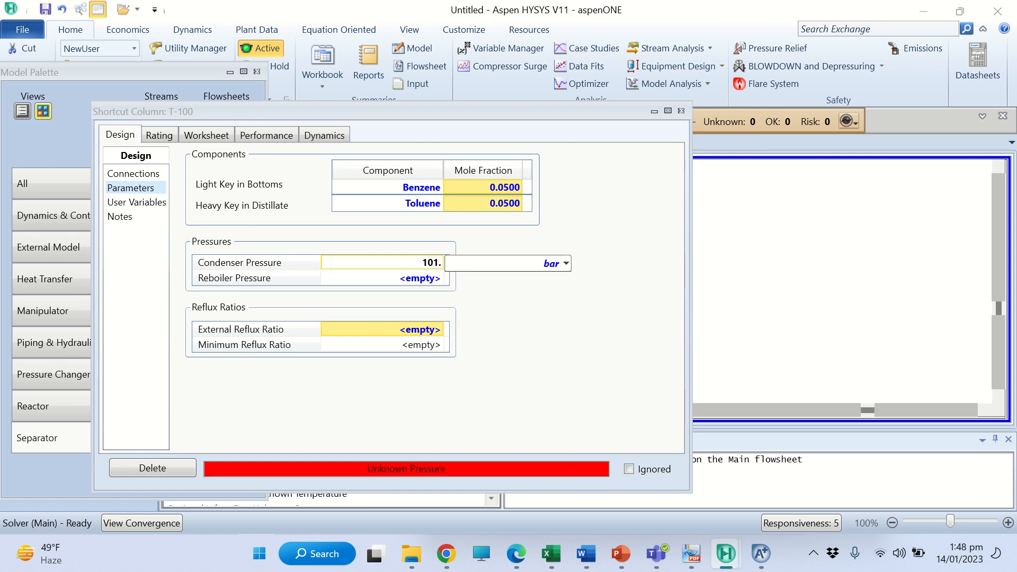
Set condenser and reboiler pressures to 101.3 kPa and check the 1.485 minimum reflux ratio
left_click(564, 263)
type("101.3")
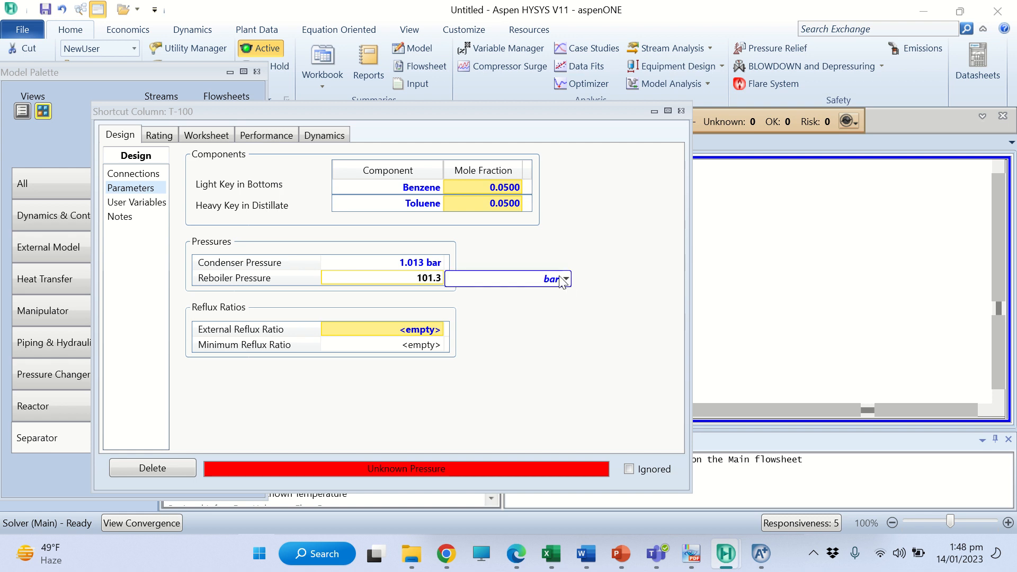
left_click(564, 280)
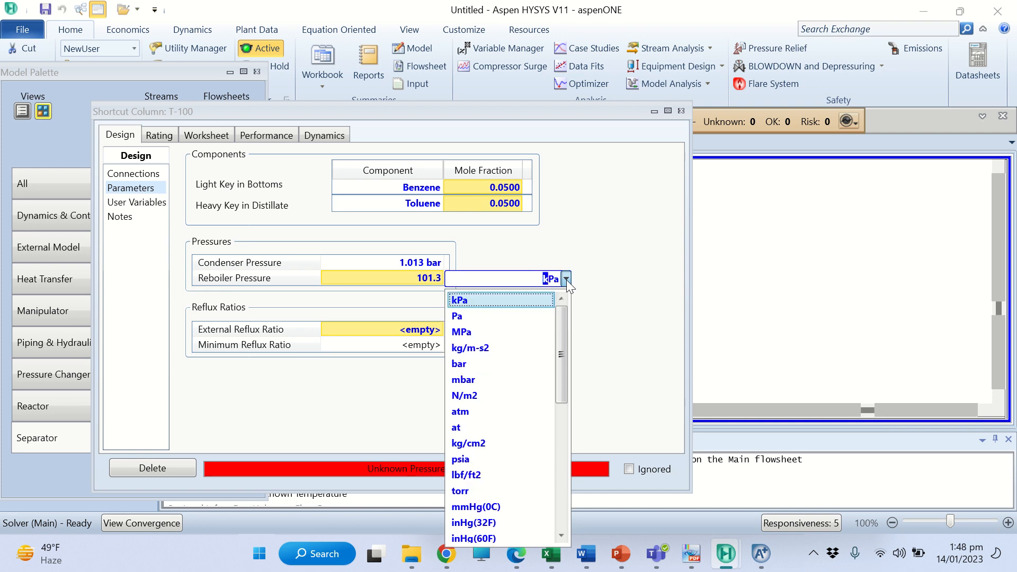
left_click(459, 364)
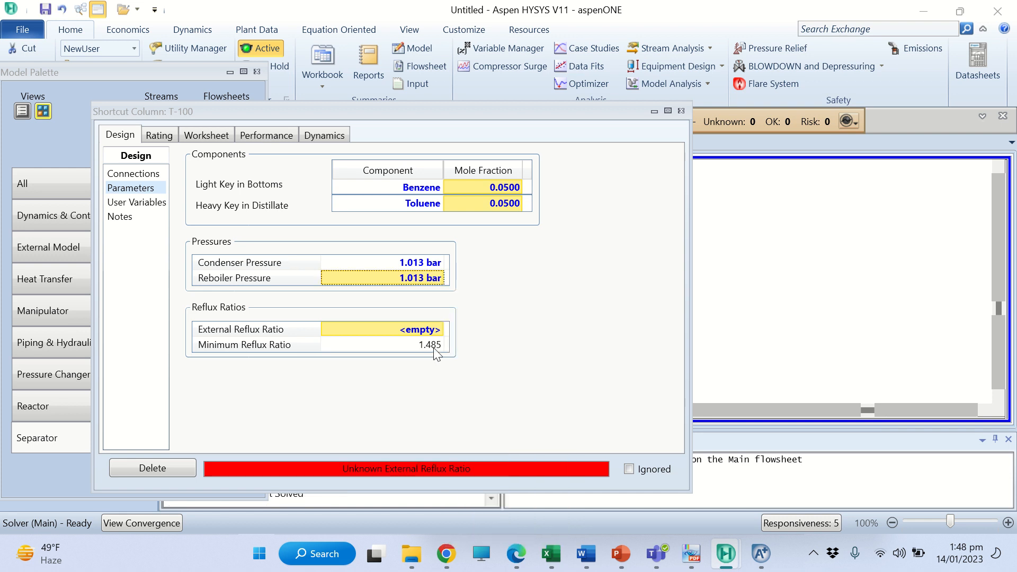
mouse_move(422, 355)
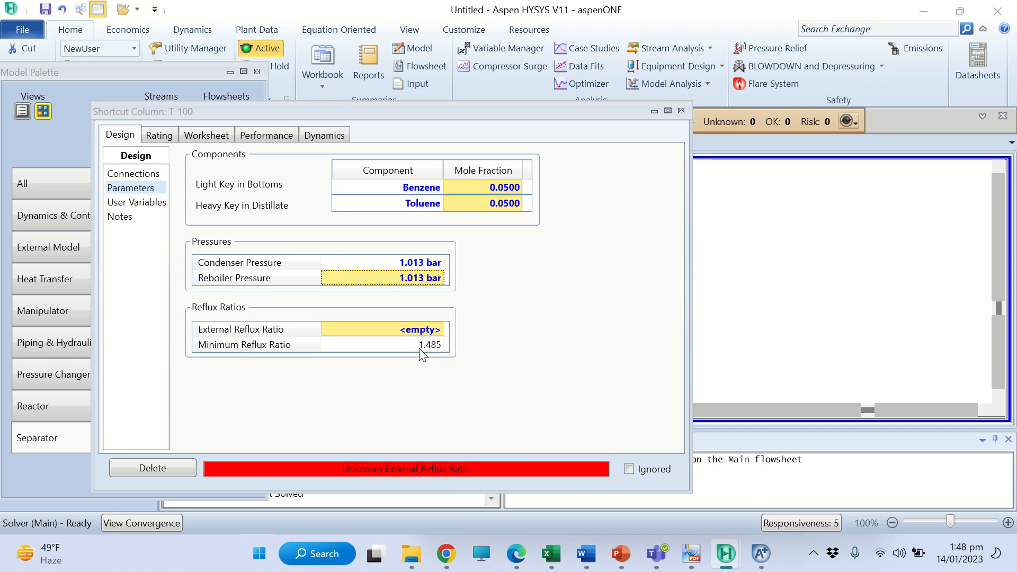
left_click(244, 345)
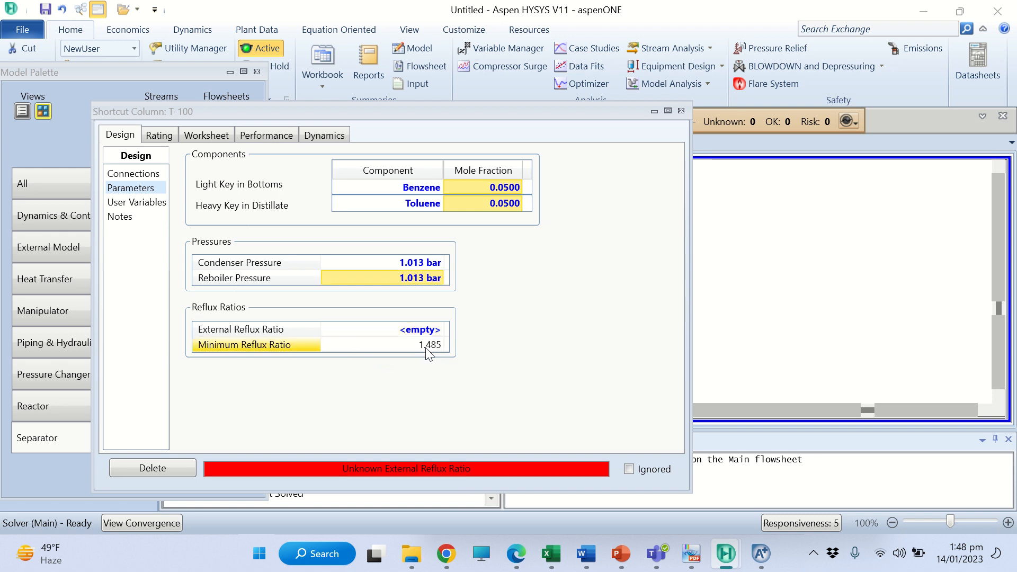
mouse_move(433, 353)
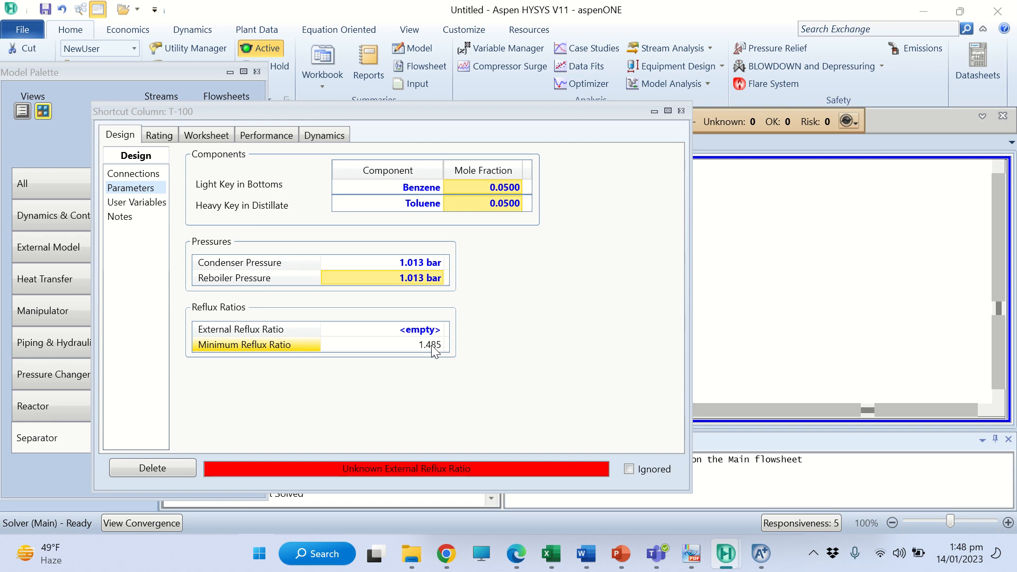
mouse_move(427, 355)
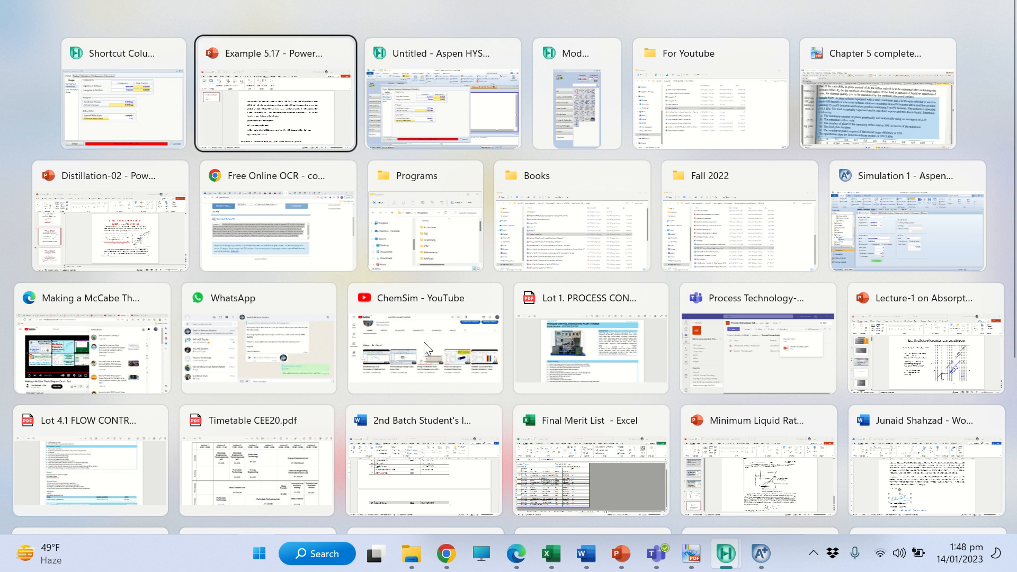
left_click(275, 93)
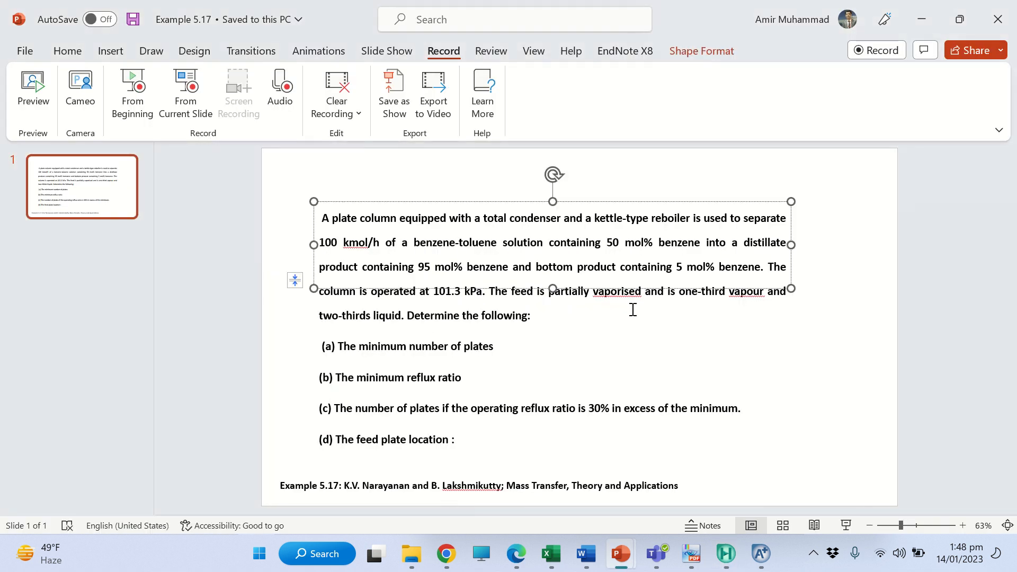
mouse_move(422, 415)
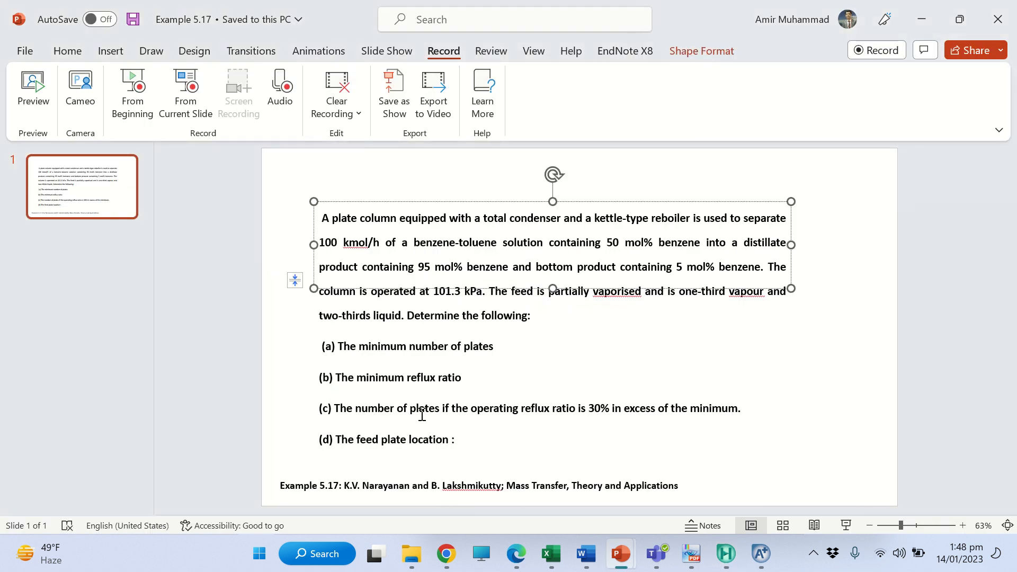
mouse_move(598, 411)
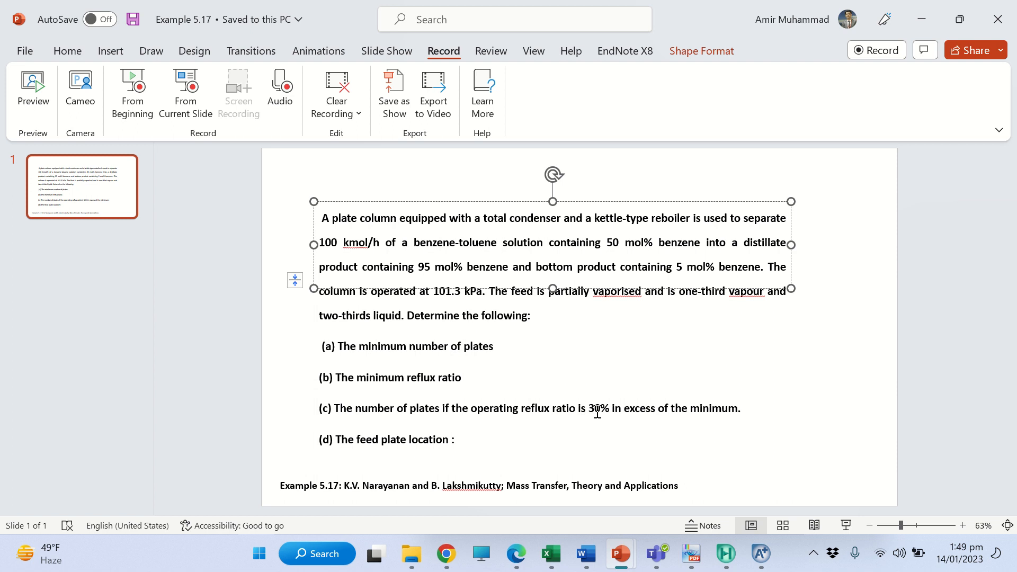
double_click(595, 408)
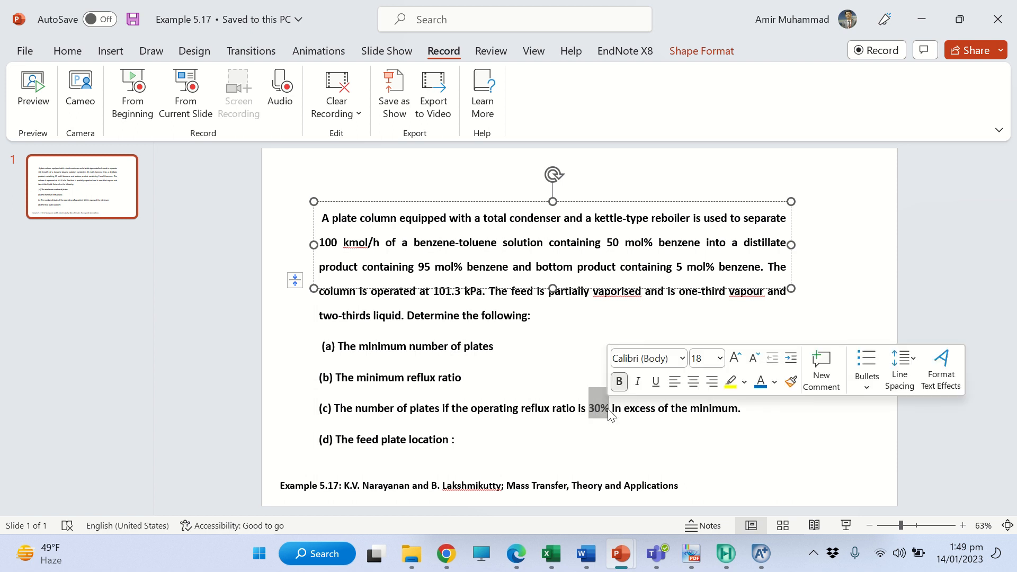
left_click(599, 414)
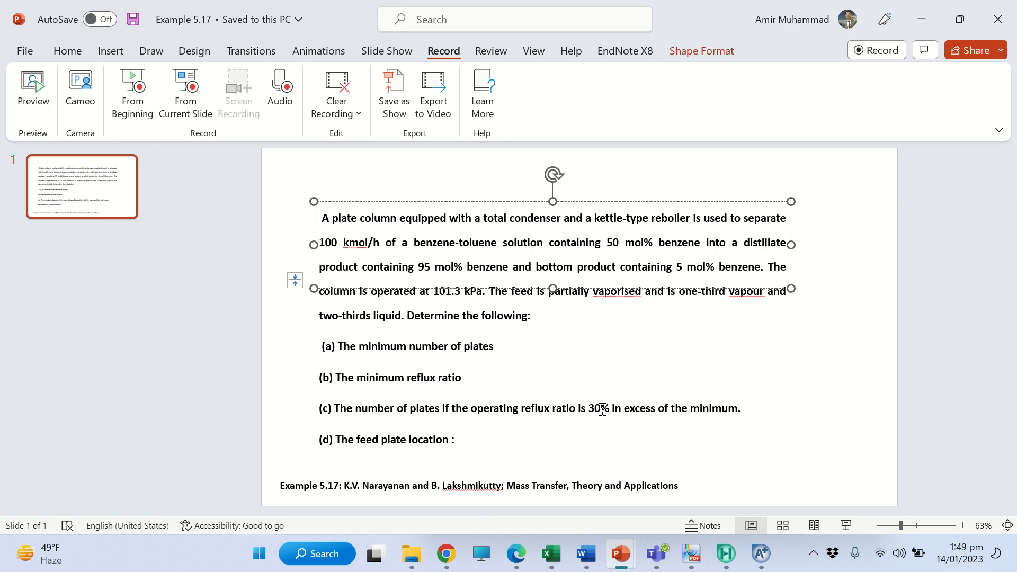
left_click(725, 553)
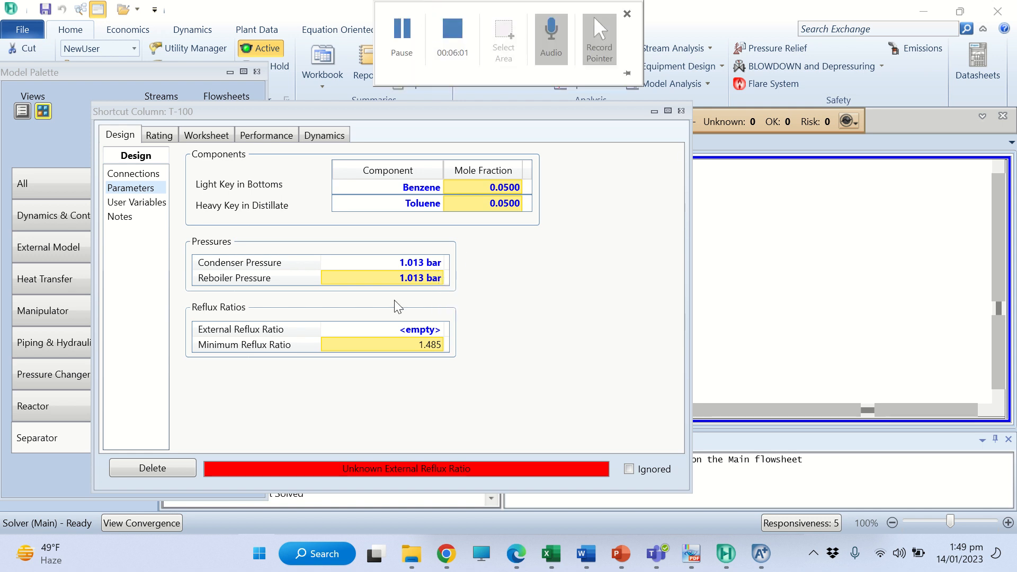
Check T-100's Performance results (6.901 minimum trays), then show its Design parameters with empty external reflux ratio
left_click(626, 14)
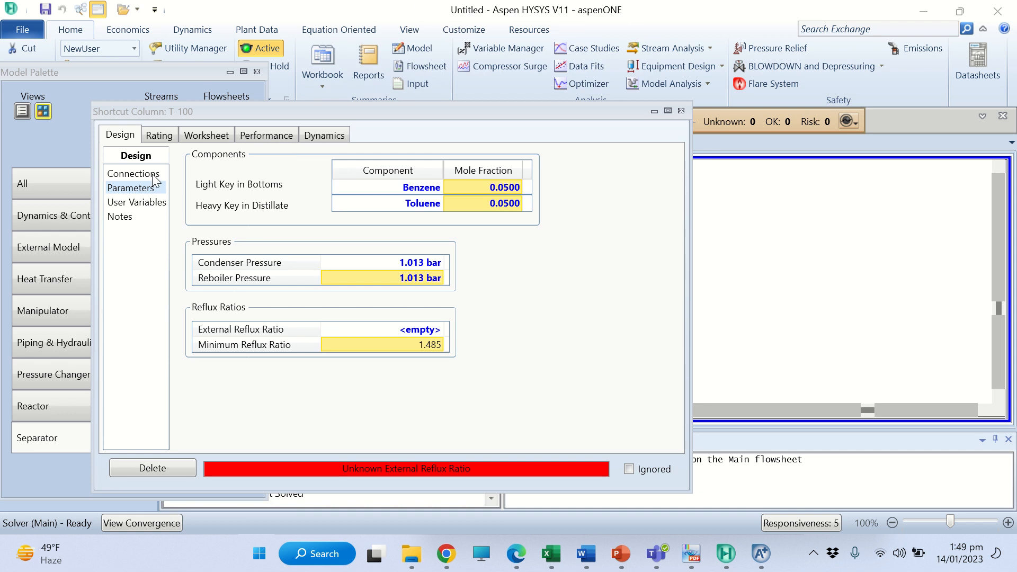
left_click(266, 135)
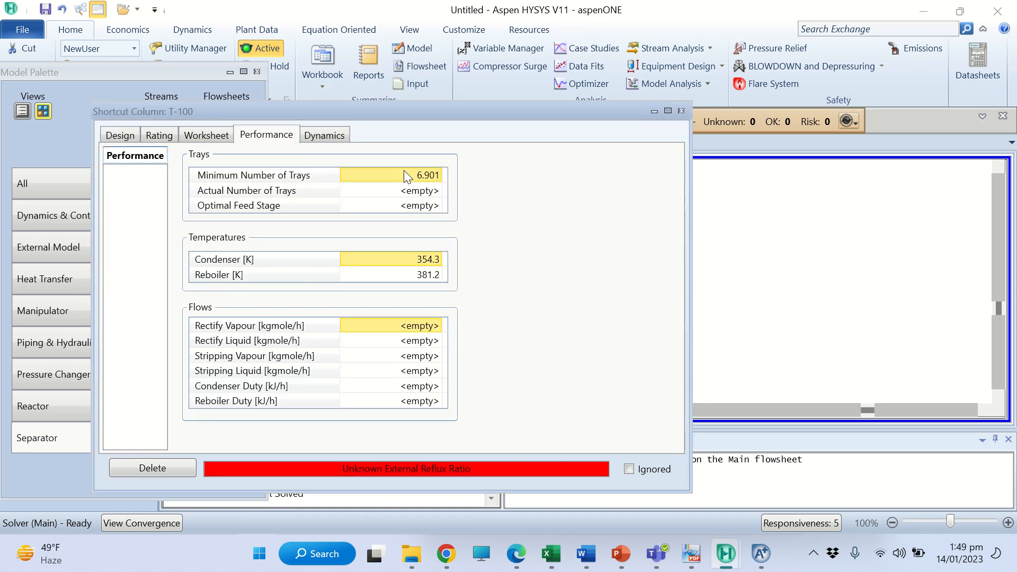
mouse_move(418, 182)
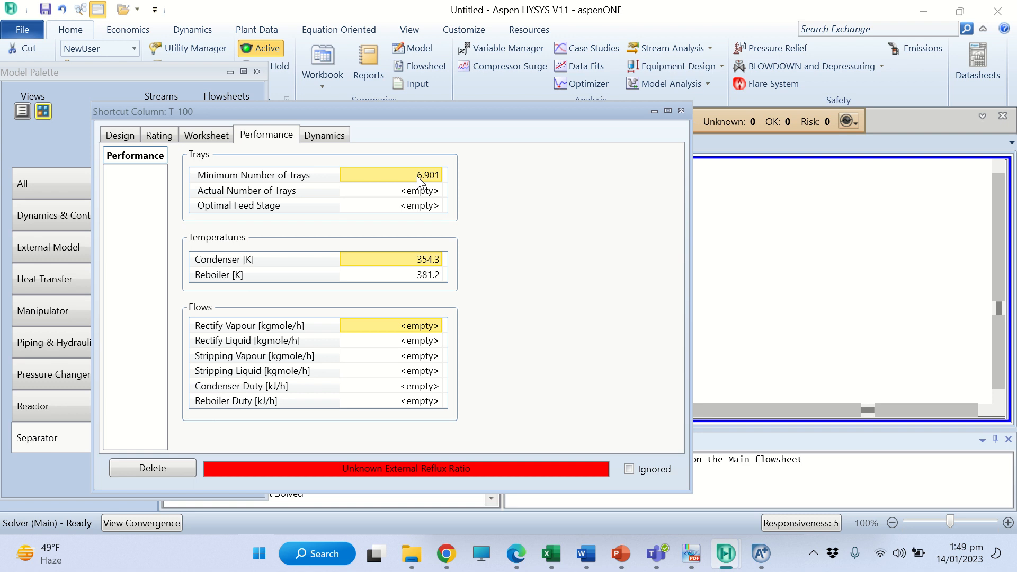
mouse_move(159, 135)
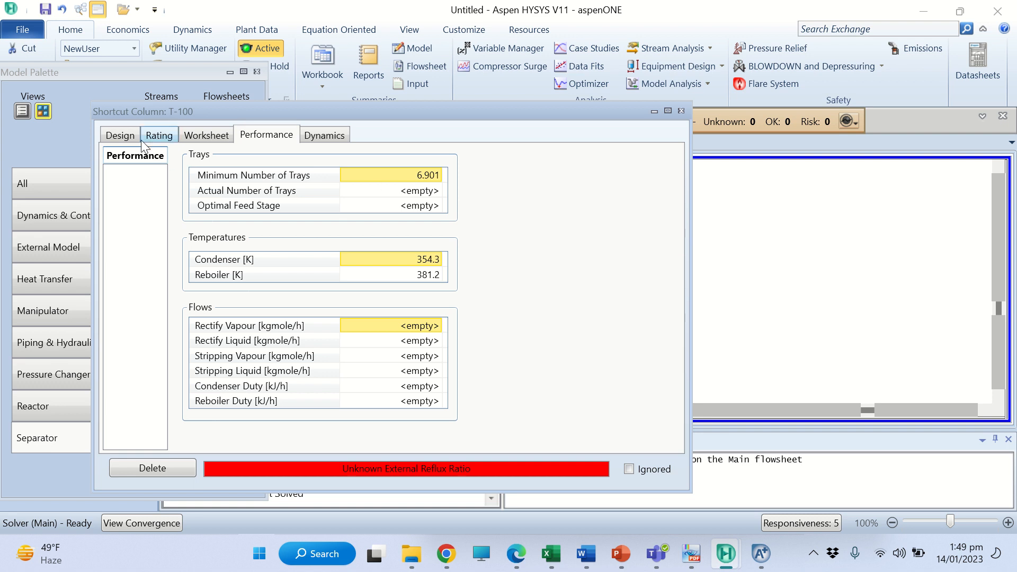
left_click(119, 135)
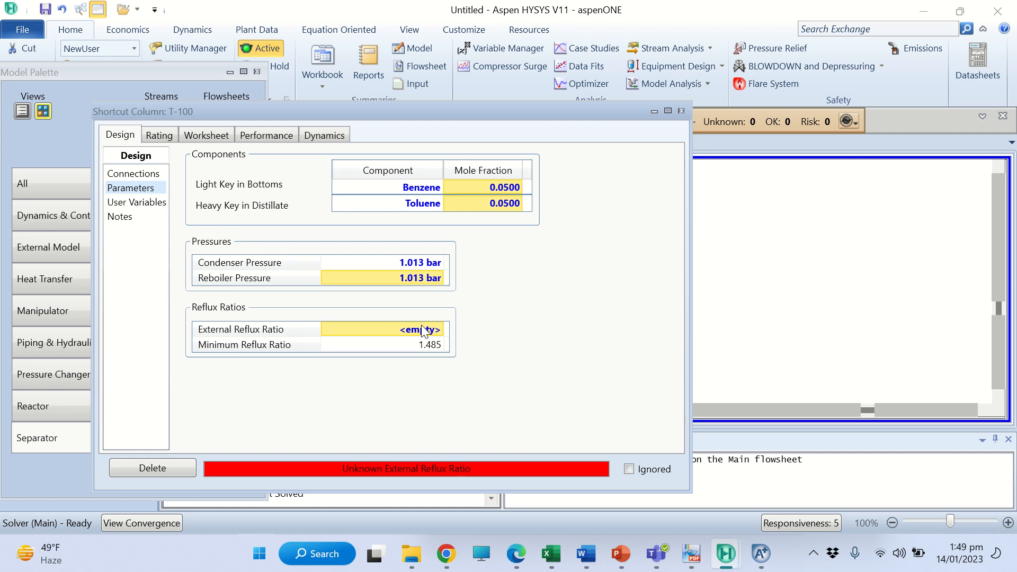
mouse_move(426, 280)
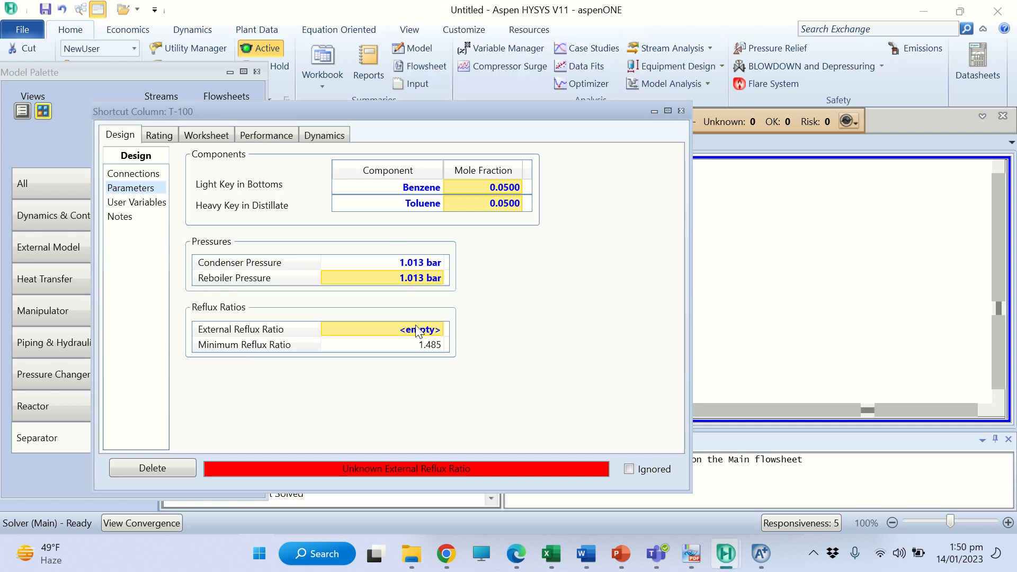
Enter 1.9305 as T-100's external reflux ratio
type("1.")
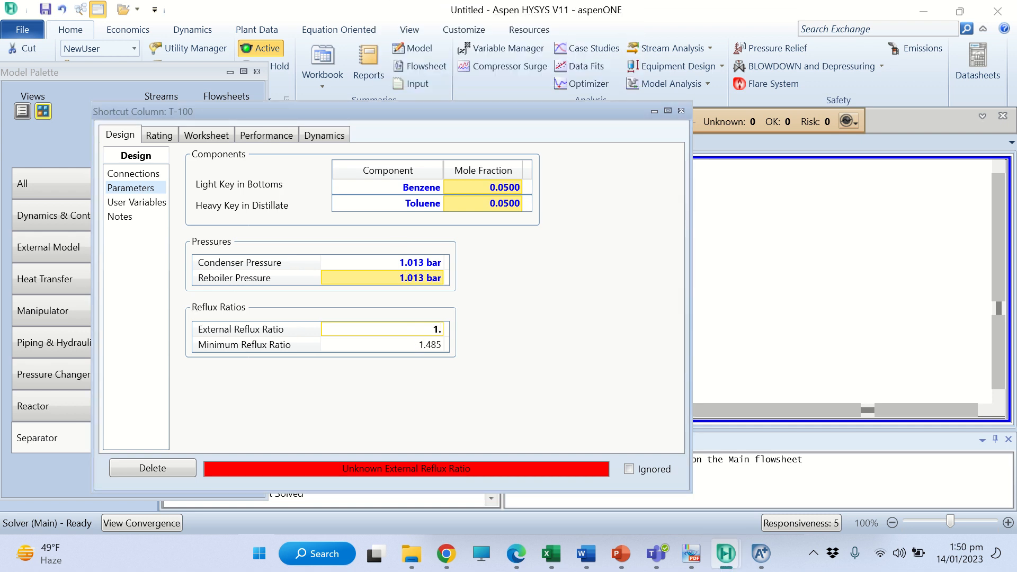
type("1.9305")
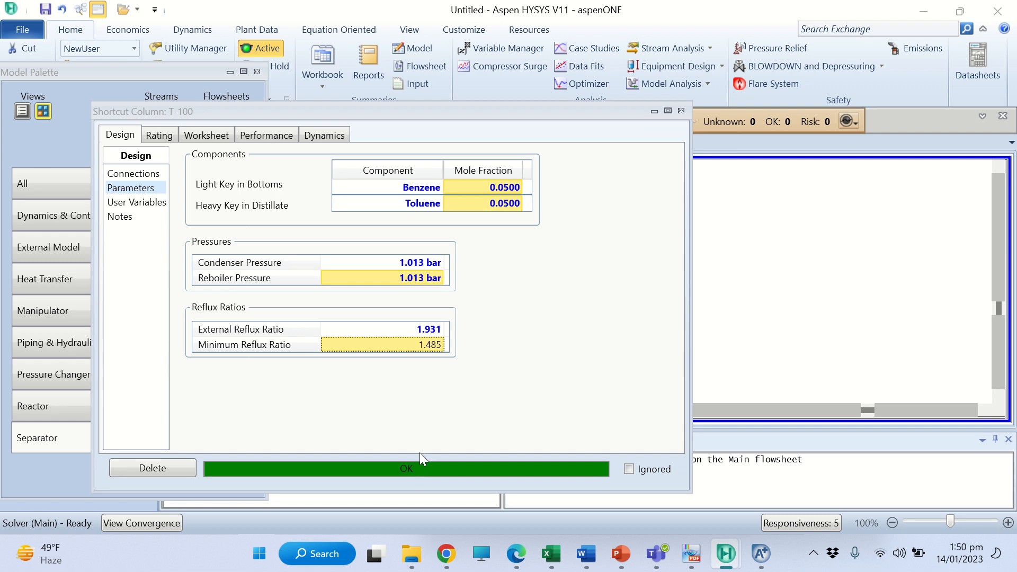
mouse_move(220, 176)
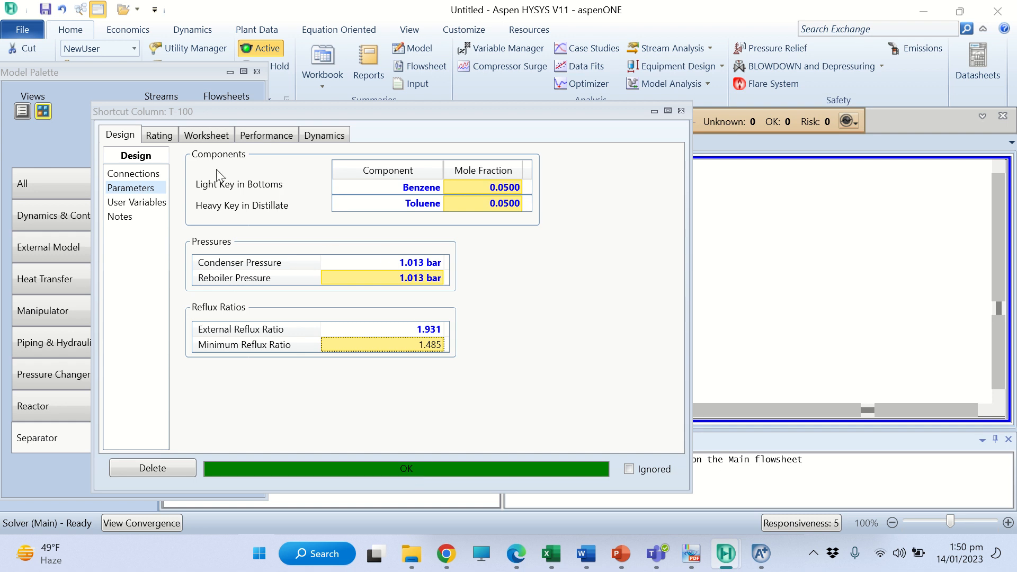
Review T-100's Performance results: 14.906 actual trays and optimal feed stage 7.453
left_click(266, 135)
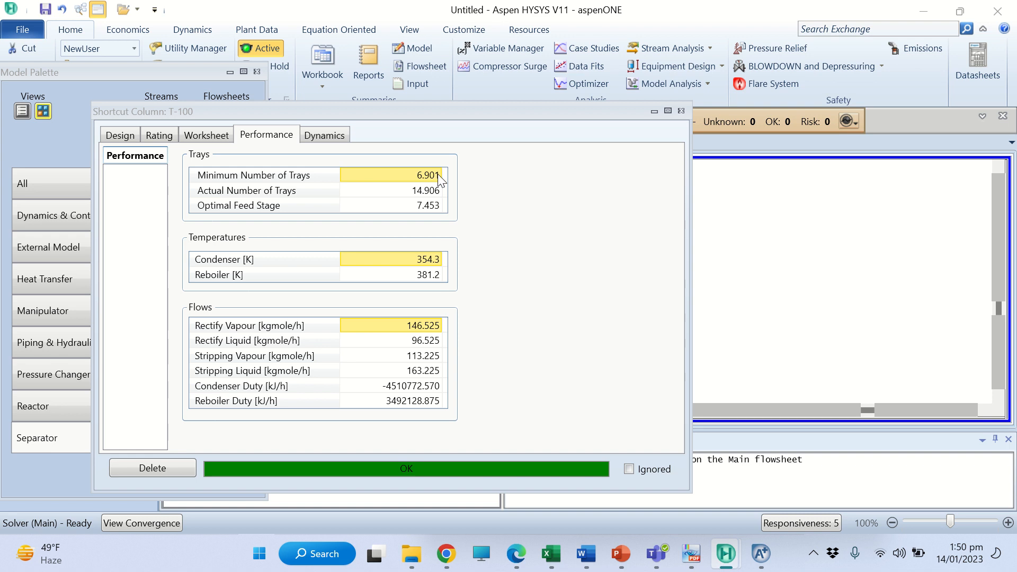
mouse_move(433, 200)
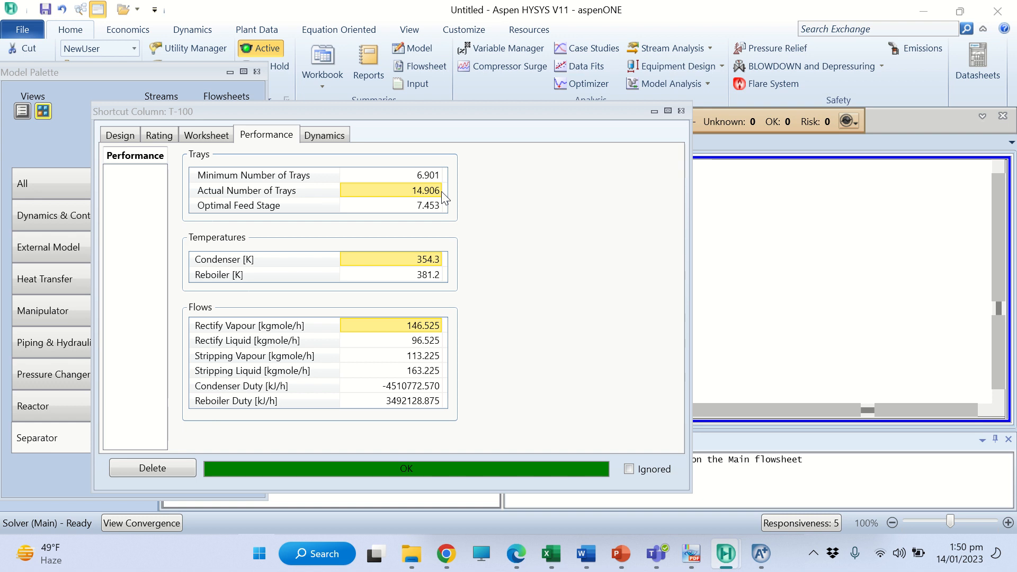
left_click(428, 205)
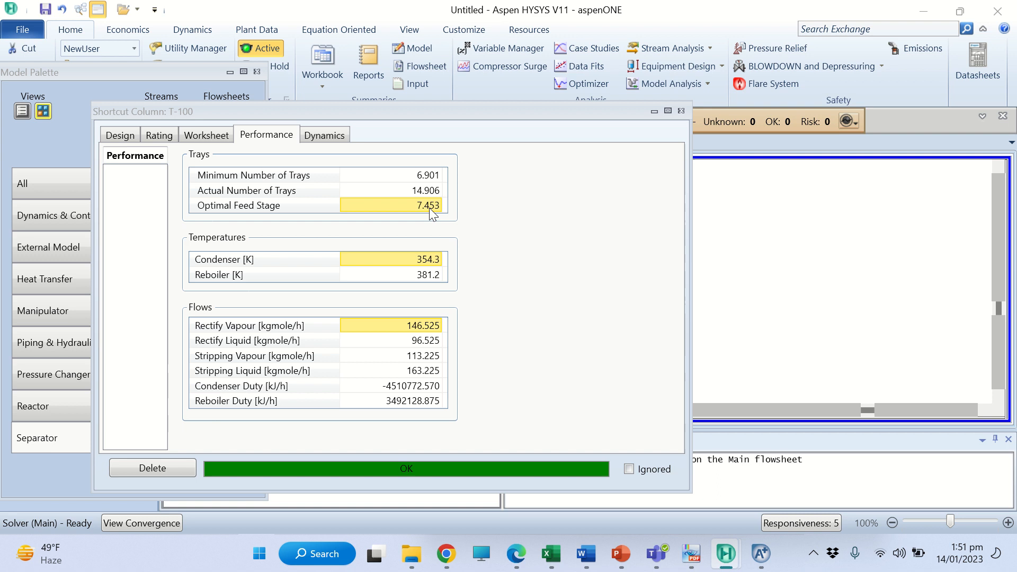
mouse_move(420, 275)
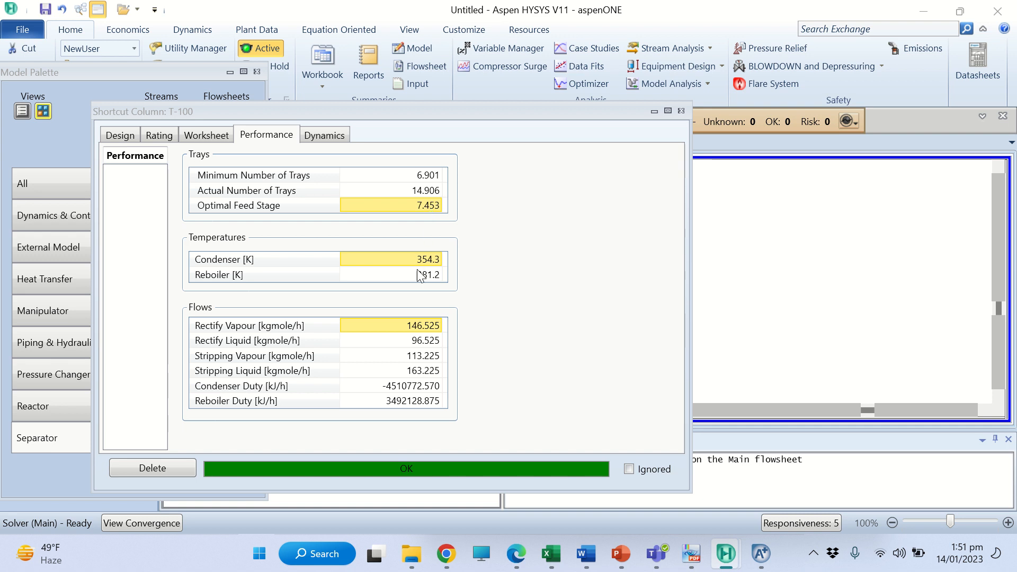
mouse_move(422, 275)
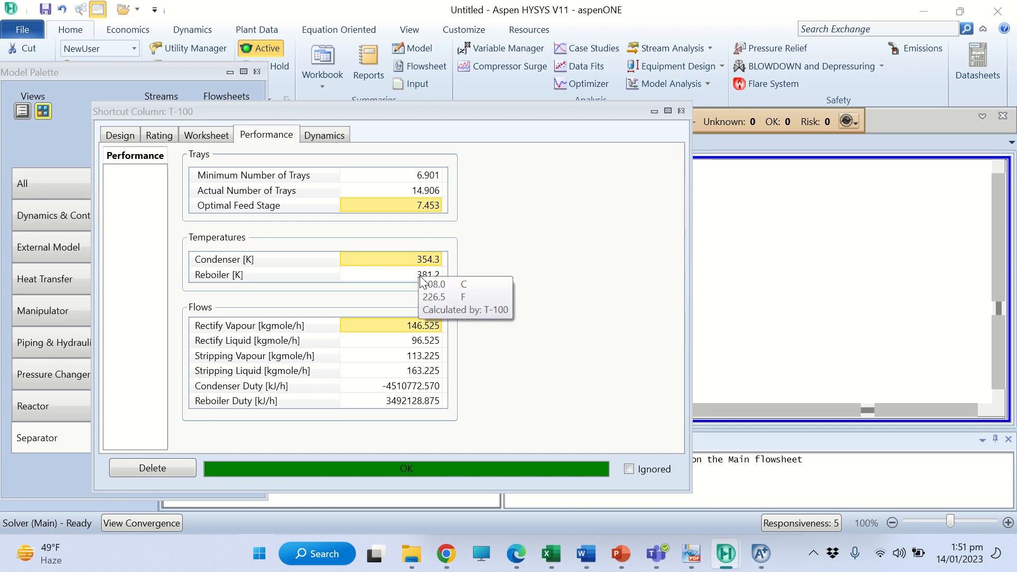
mouse_move(424, 282)
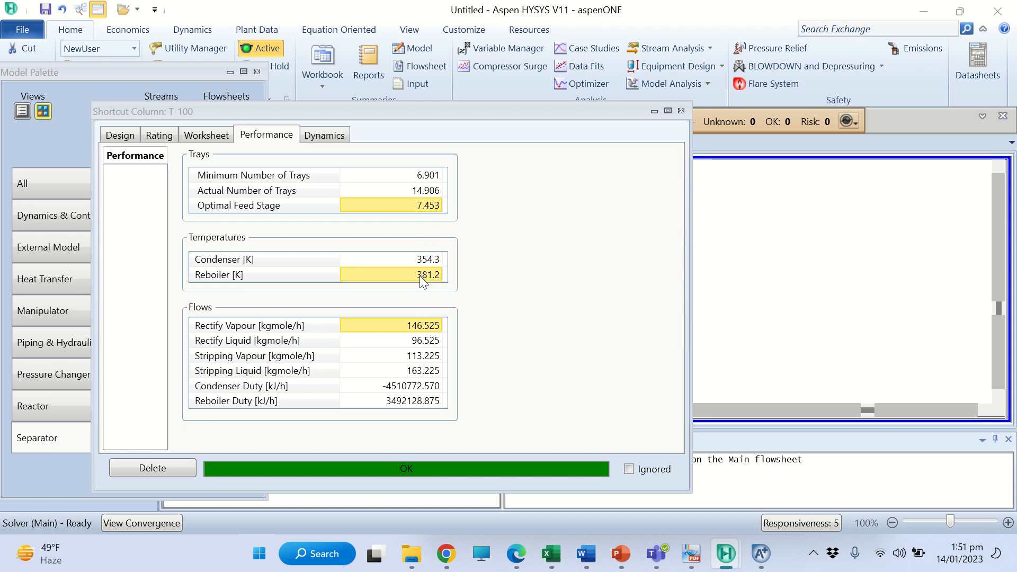
mouse_move(428, 309)
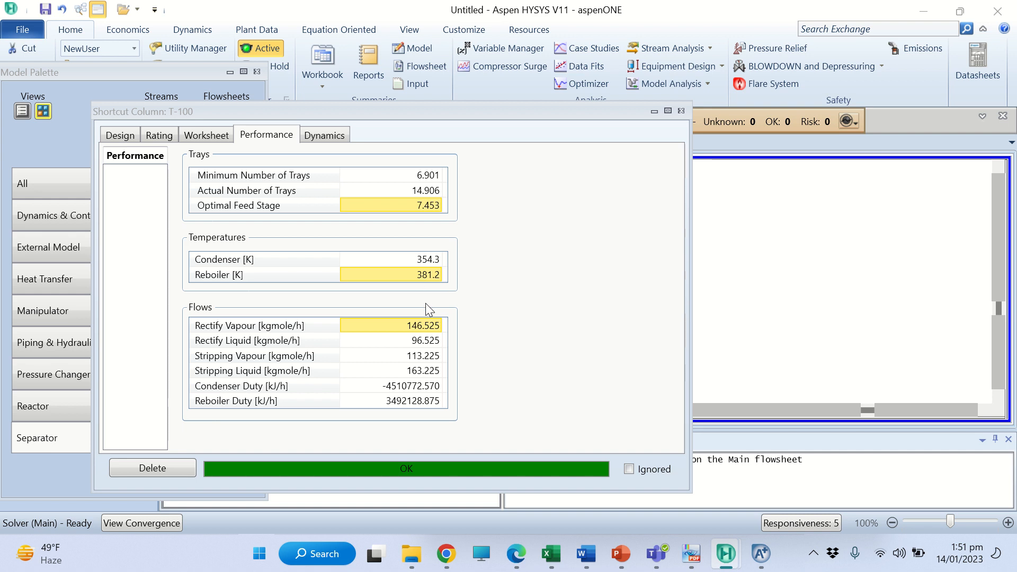
mouse_move(415, 337)
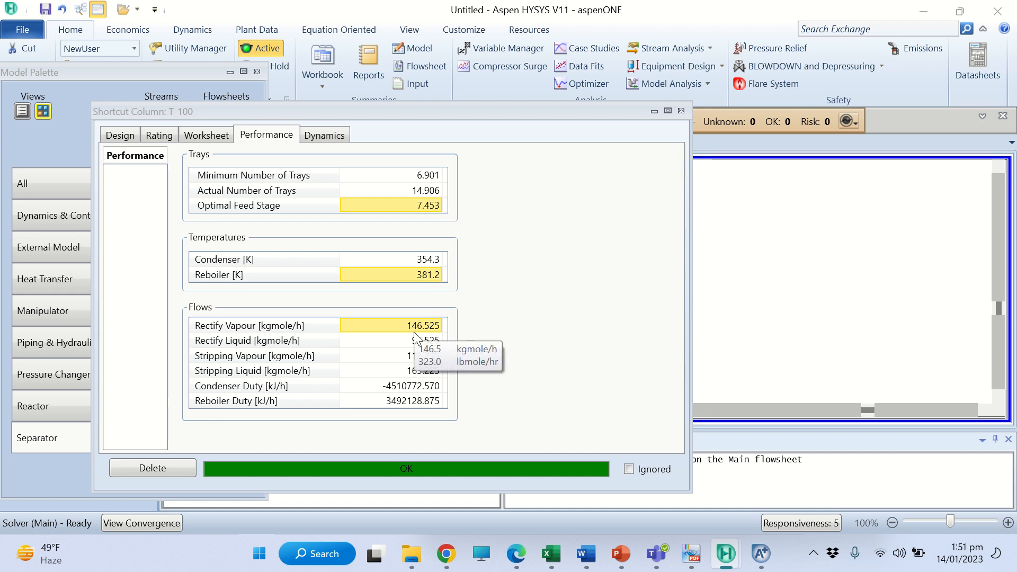
mouse_move(413, 341)
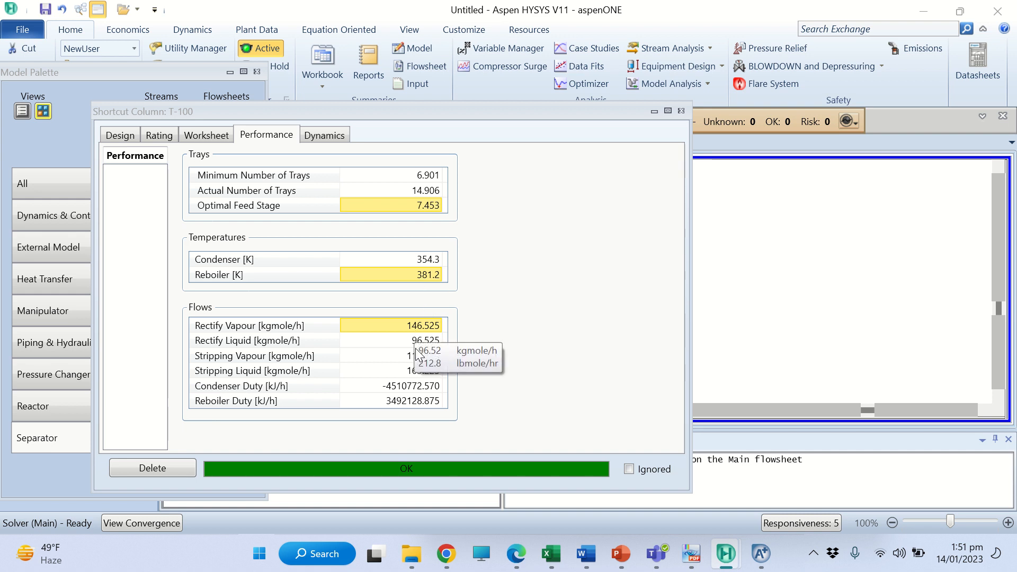
mouse_move(414, 356)
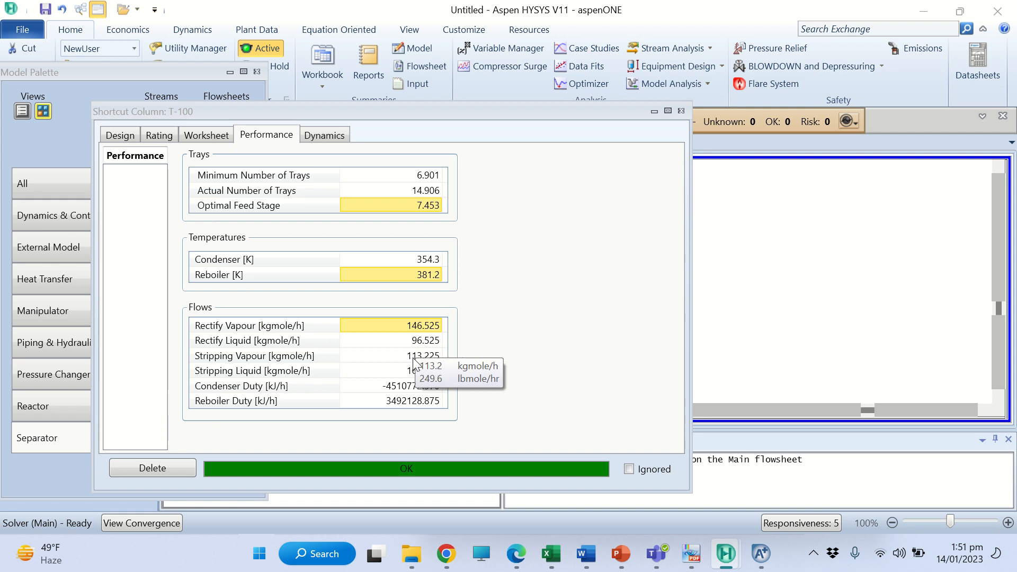
mouse_move(408, 393)
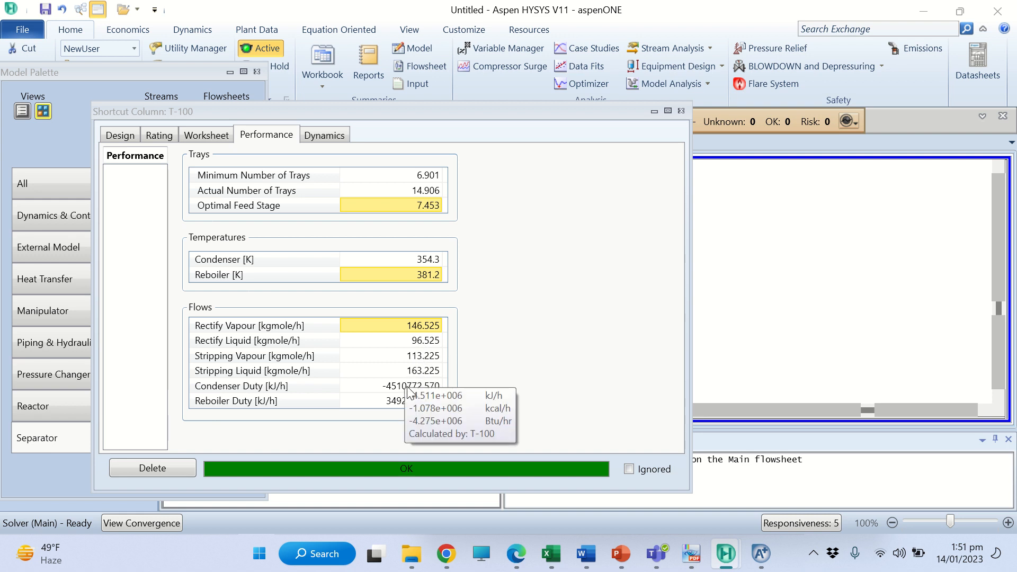
mouse_move(379, 426)
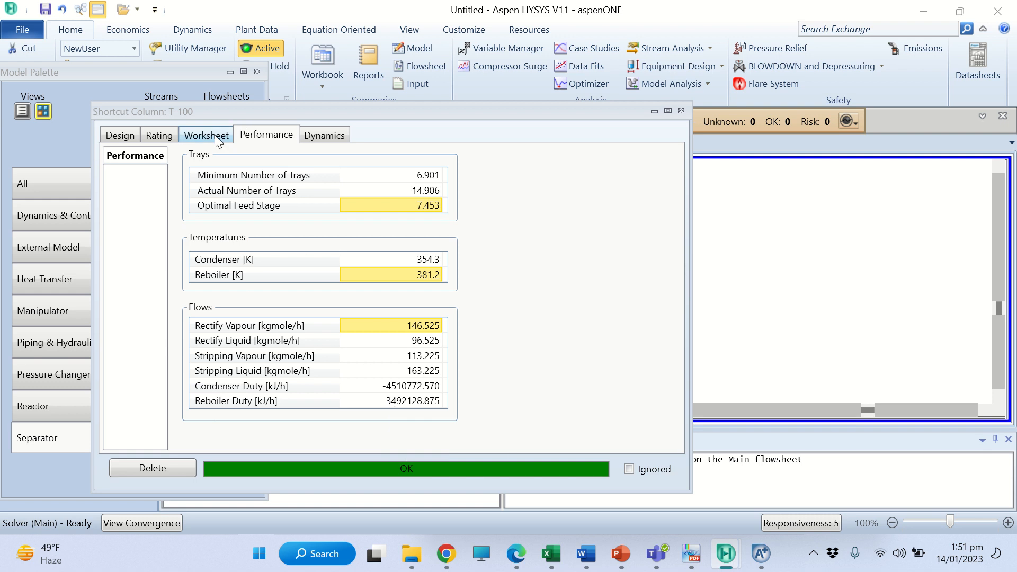
View the Worksheet conditions for streams F, D, B, Qr and Qc
left_click(206, 135)
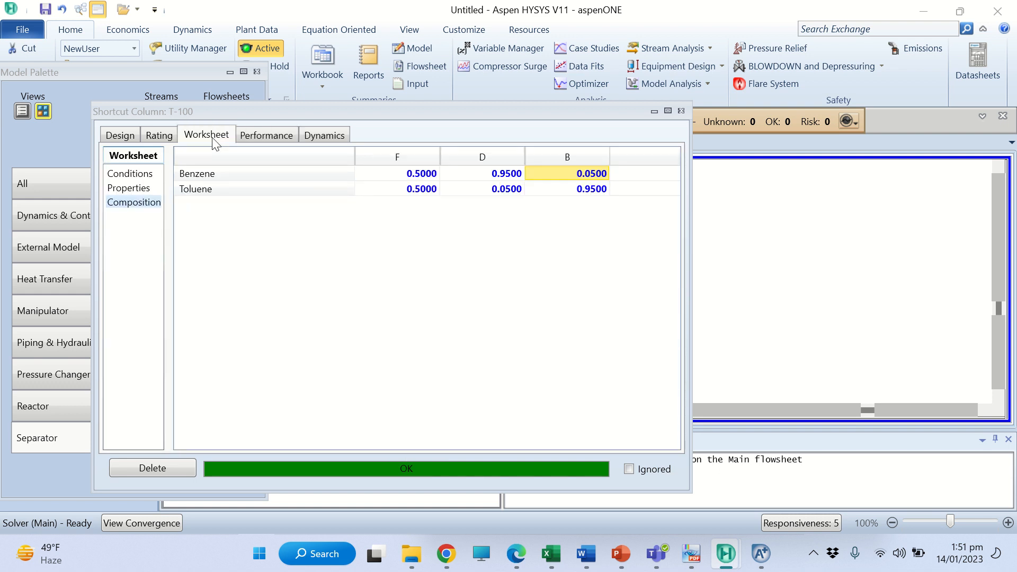
left_click(130, 174)
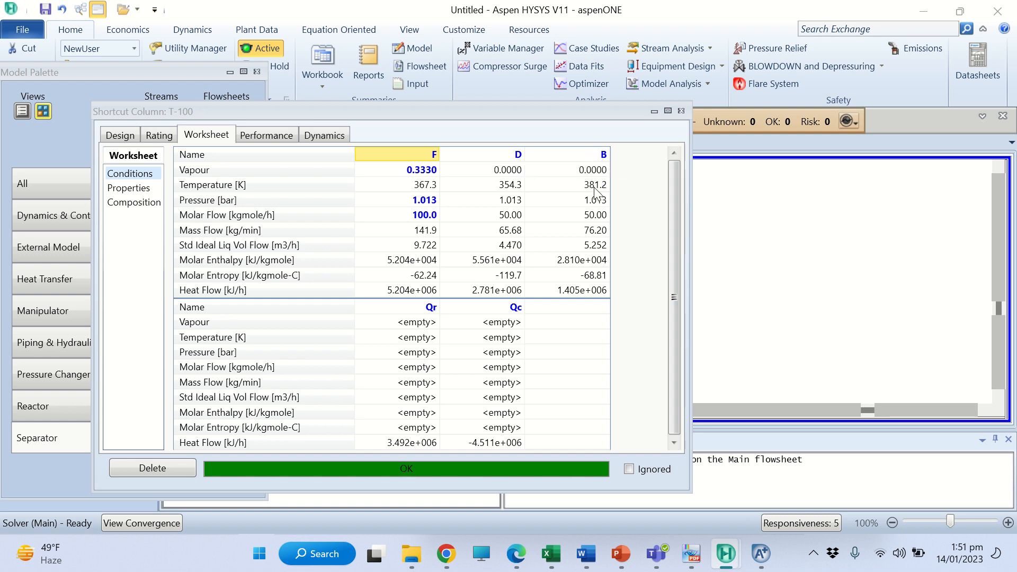
mouse_move(574, 259)
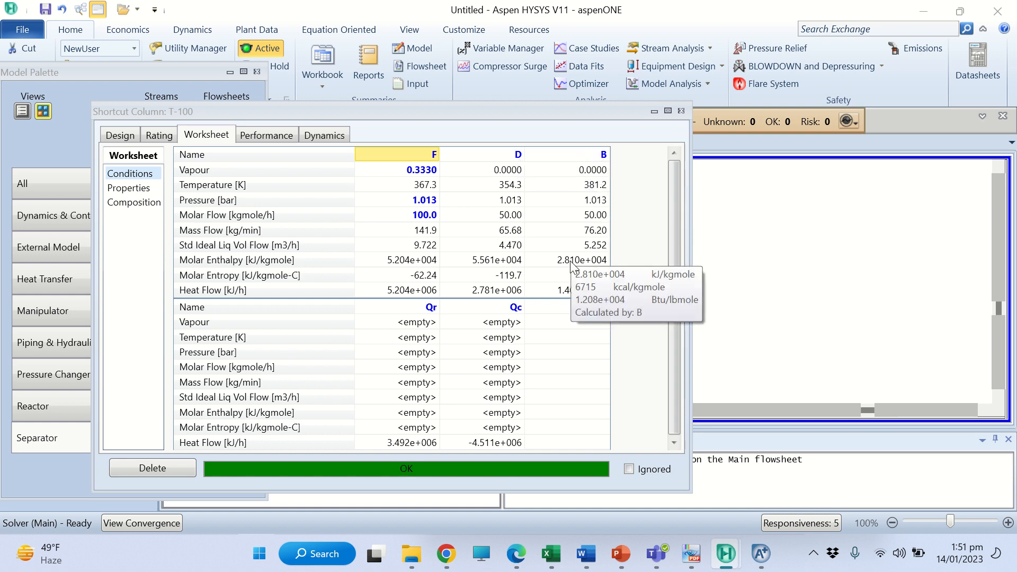
mouse_move(514, 178)
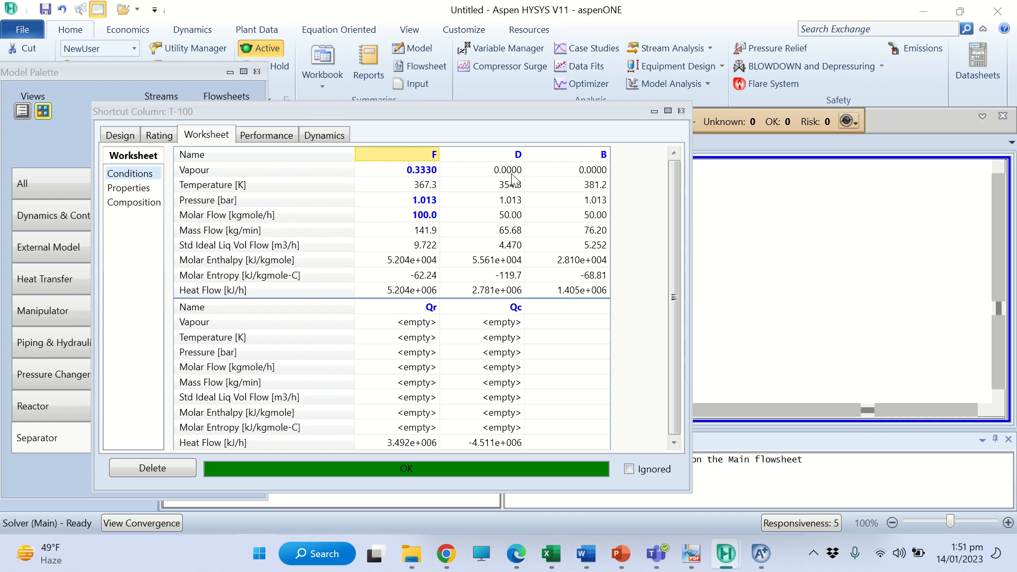
mouse_move(511, 185)
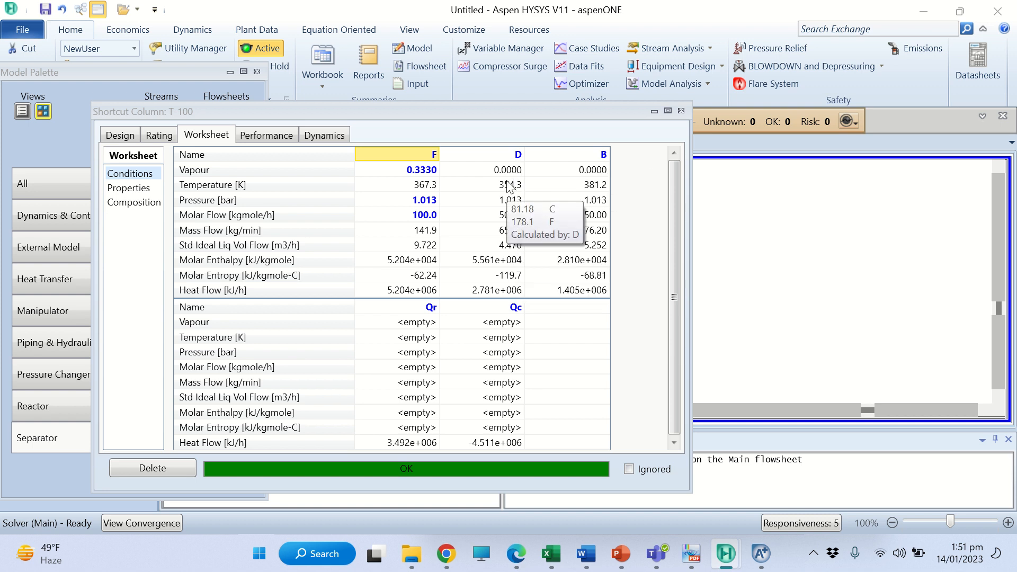
mouse_move(512, 220)
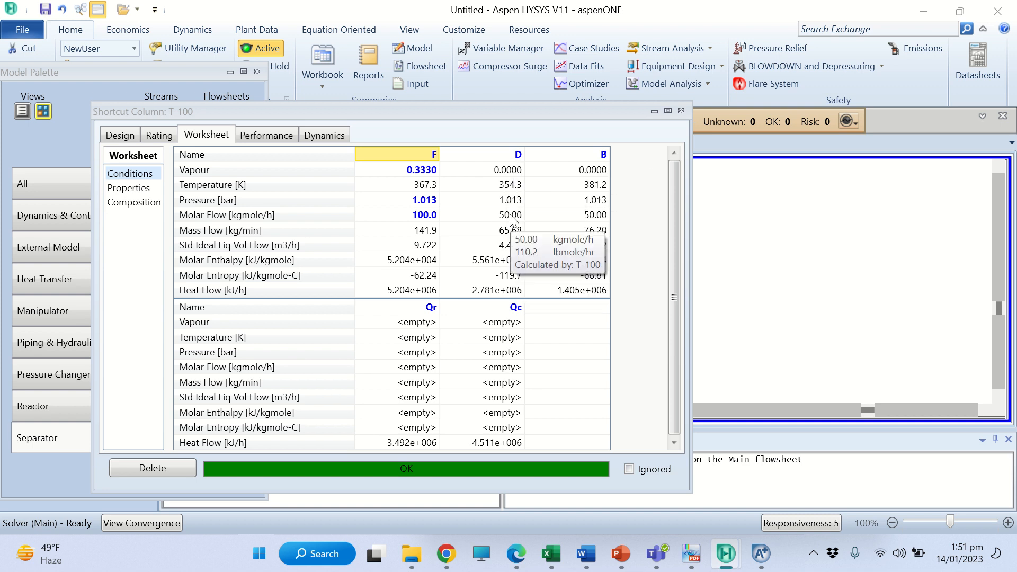
mouse_move(567, 218)
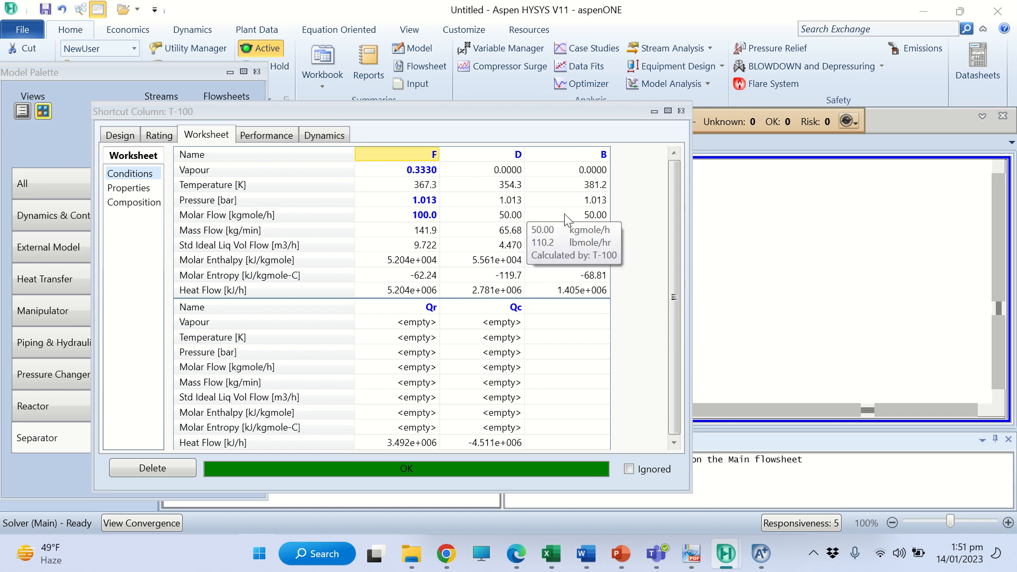